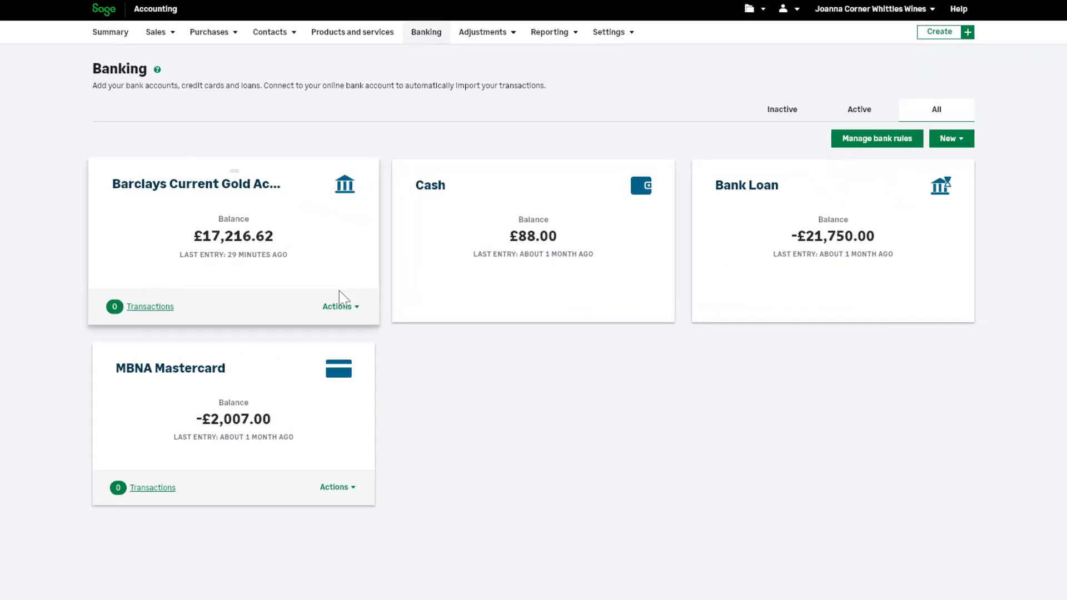
# - Choose Connect to bank from the Barclays Current account's Actions menu
pyautogui.click(340, 307)
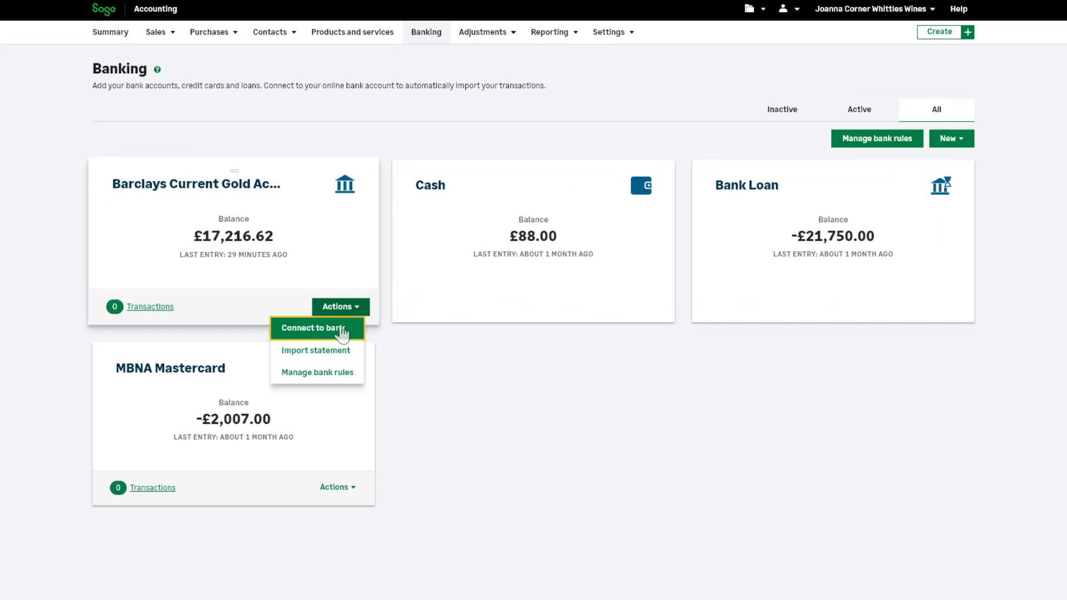
pyautogui.click(316, 328)
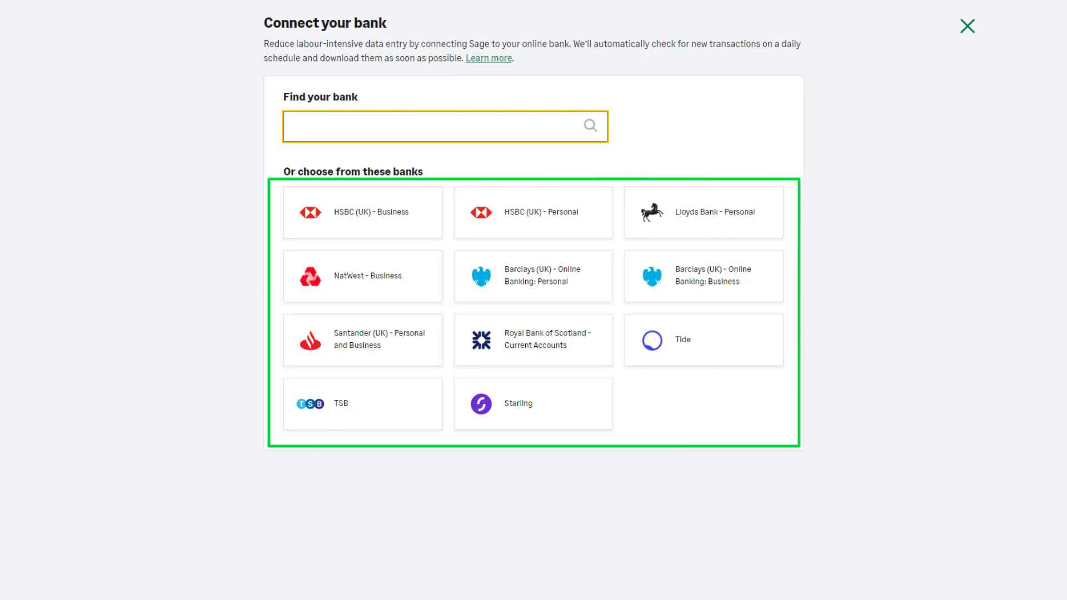
# - Search for 'Lloyds Bank' and select Lloyds Bank - Business
pyautogui.click(443, 127)
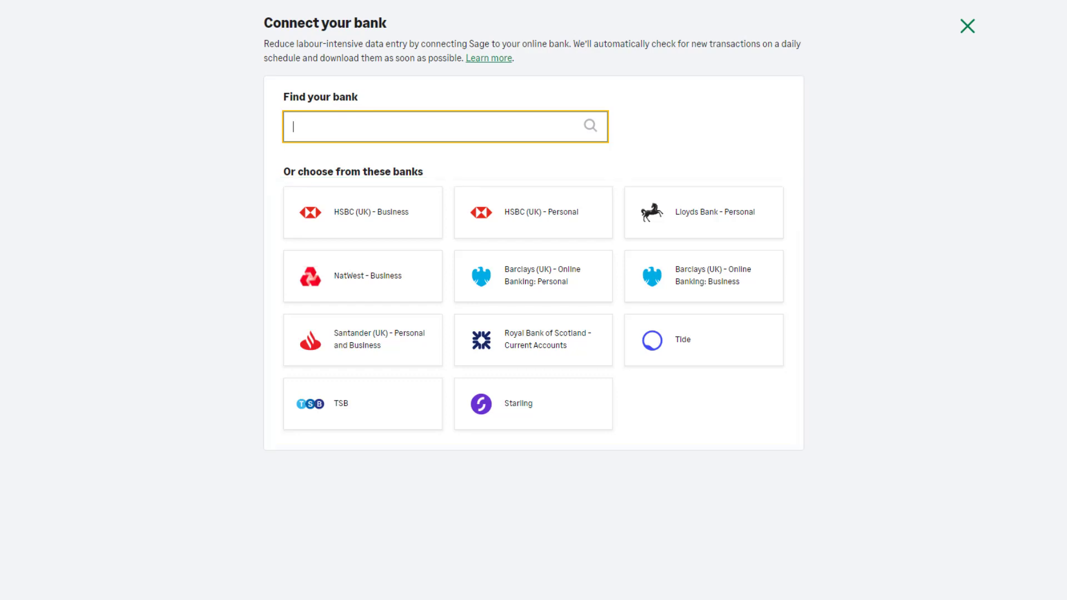
pyautogui.write('Lloyds')
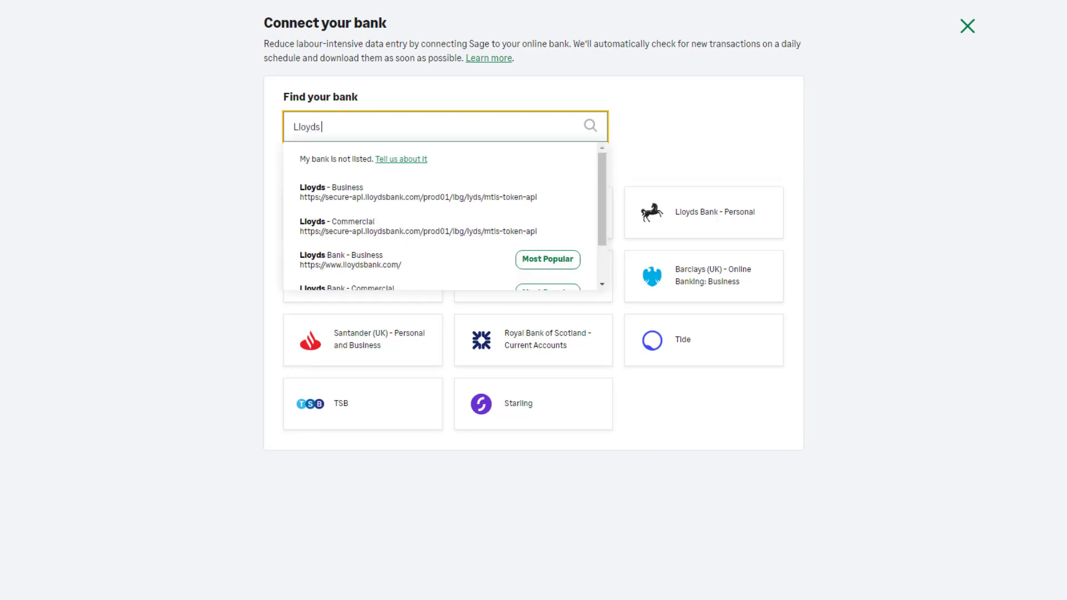
pyautogui.write('Bank')
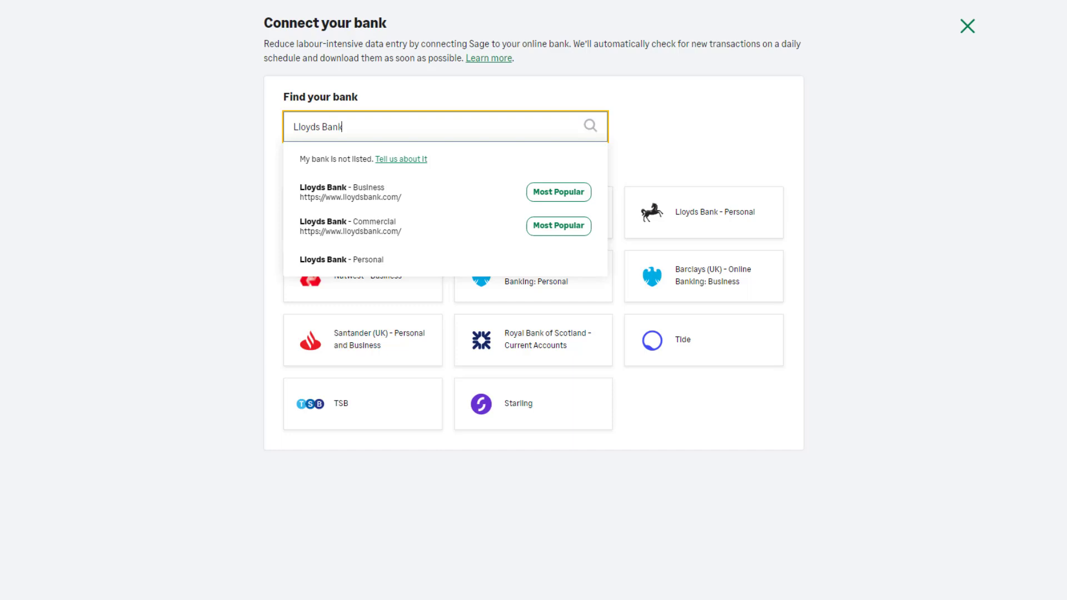
pyautogui.moveTo(406, 197)
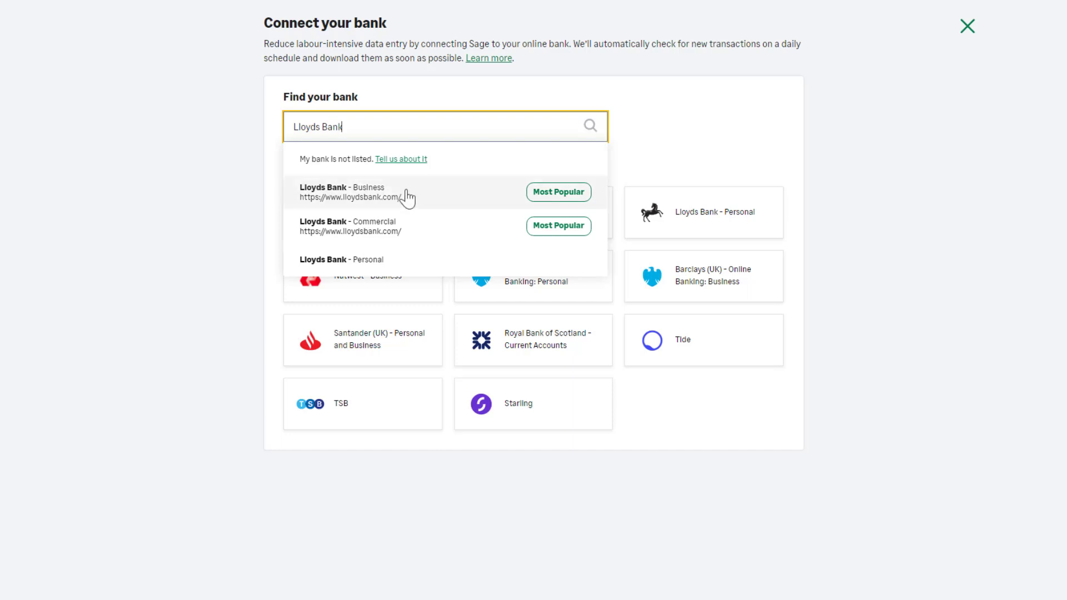
pyautogui.click(374, 193)
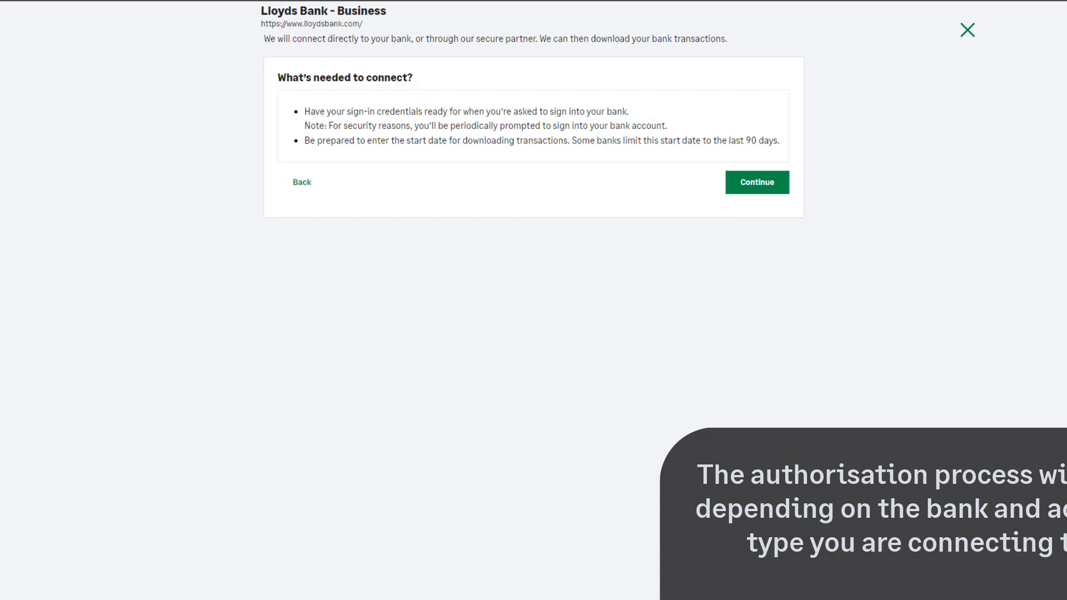
# - Finish the bank feed connection with downloads starting 14/10/2022, returning to Banking
pyautogui.click(756, 182)
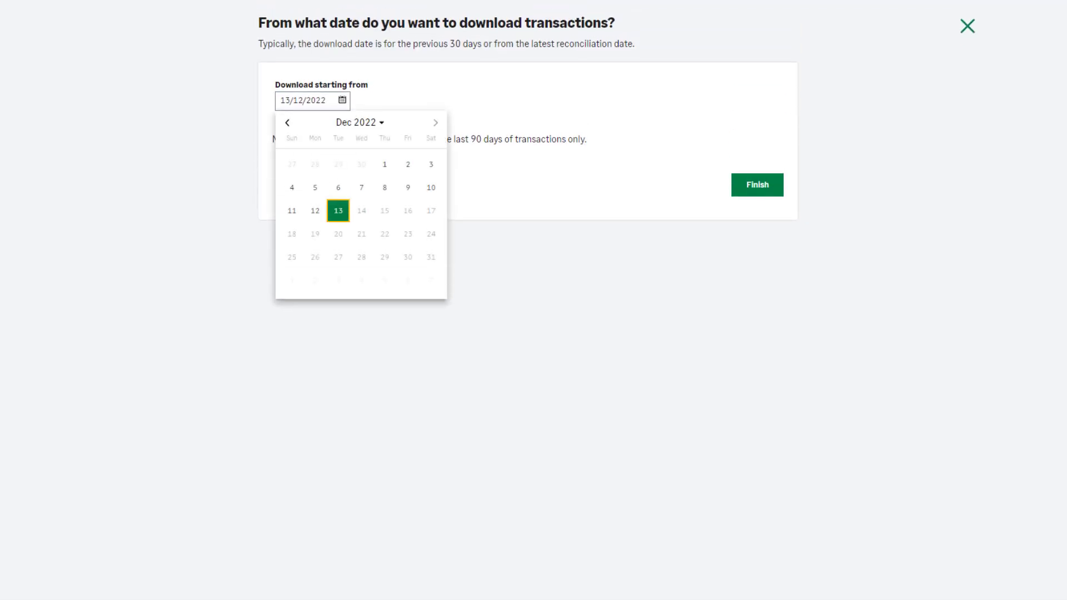
pyautogui.click(287, 124)
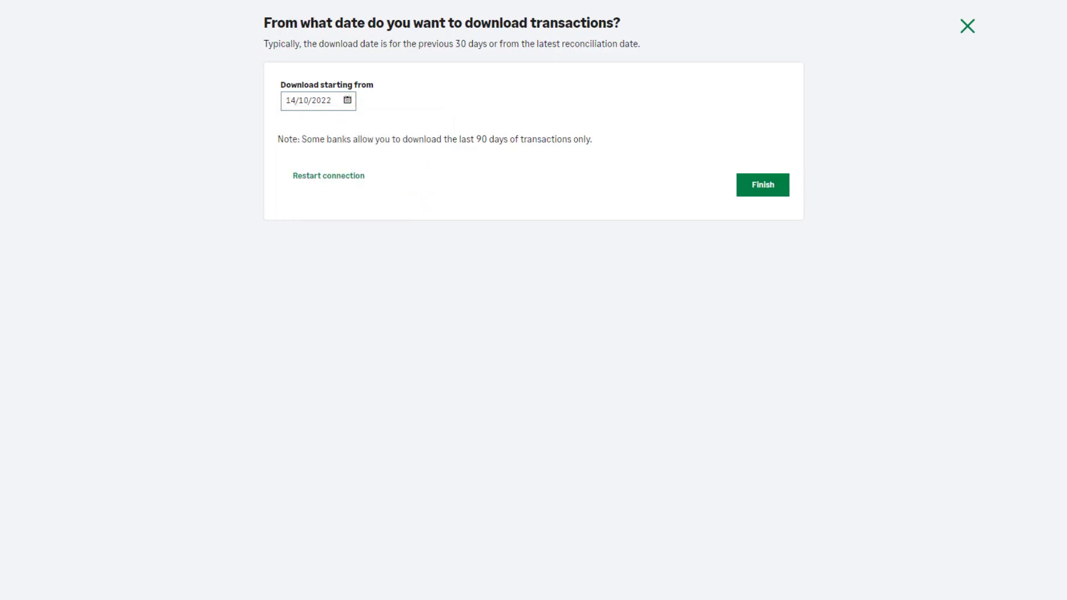
pyautogui.click(762, 185)
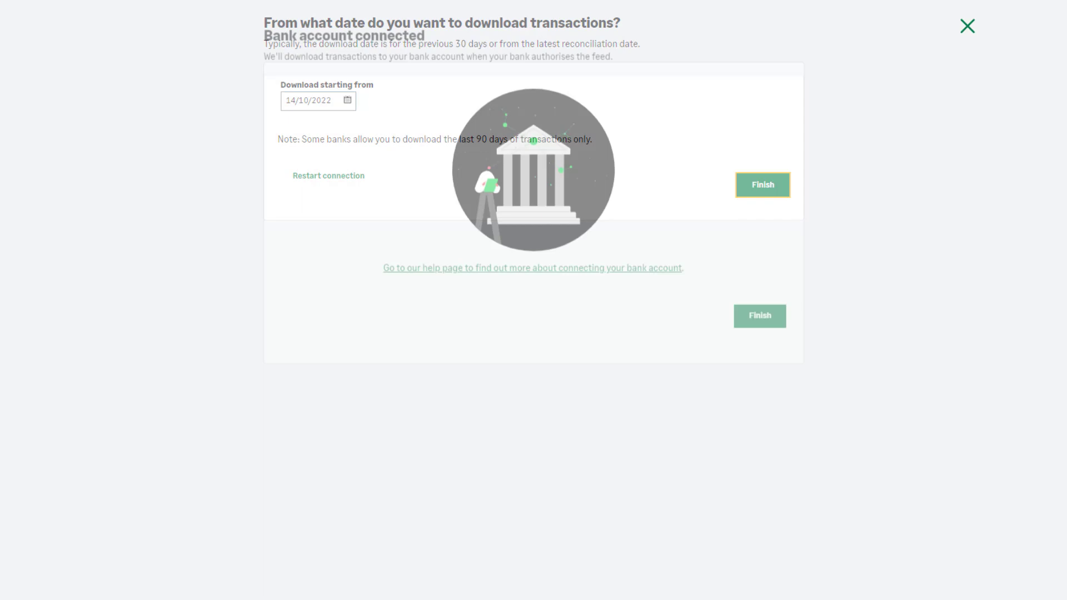
pyautogui.click(762, 184)
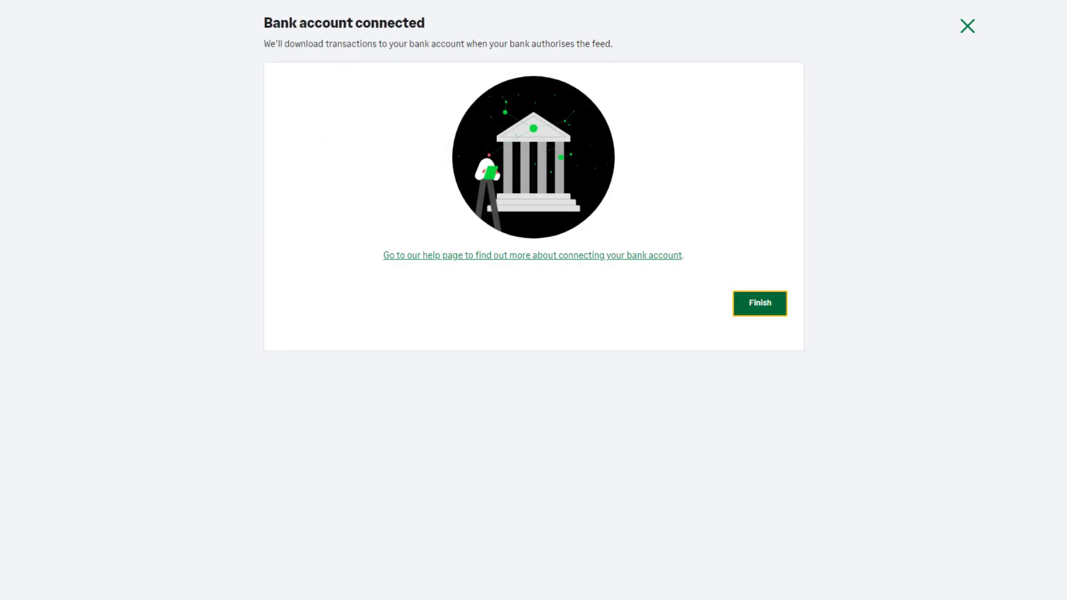
pyautogui.click(760, 303)
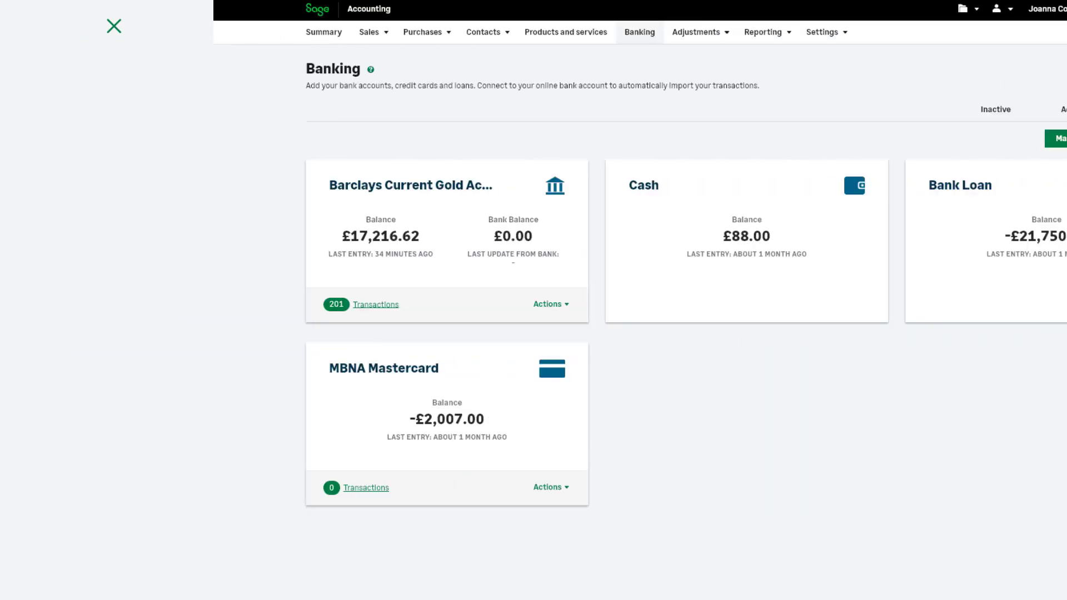
# - Open the 201 incoming transactions on the Barclays Current Gold Account card
pyautogui.click(113, 26)
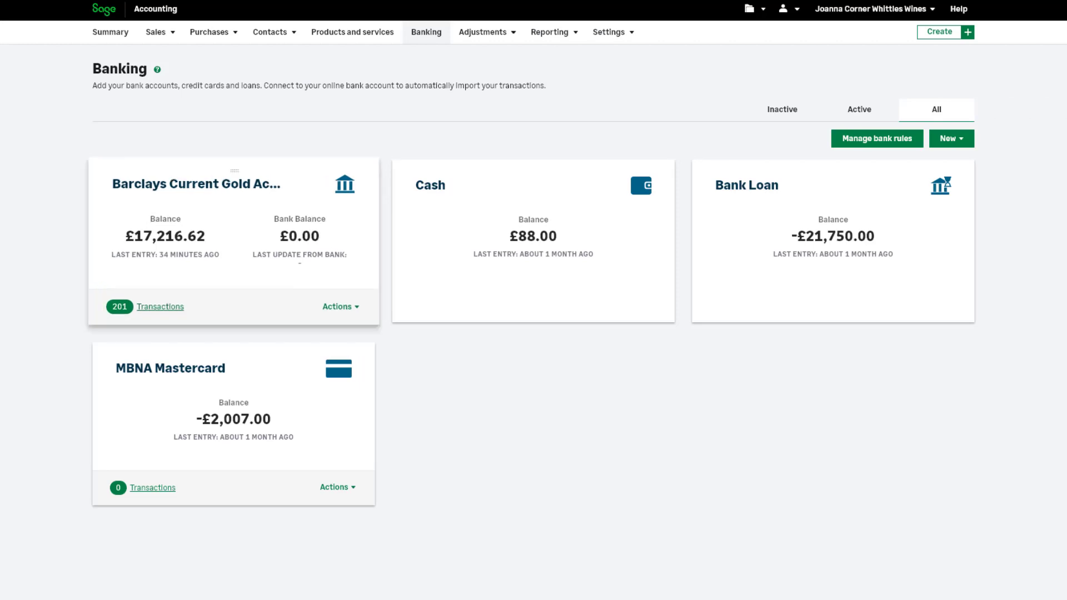
pyautogui.moveTo(160, 306)
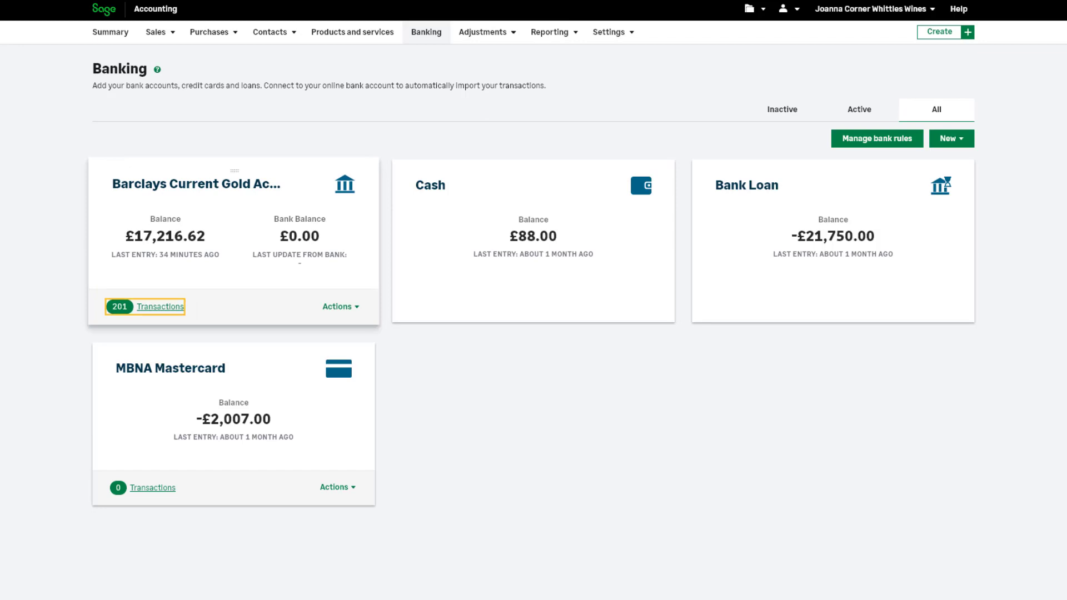
pyautogui.moveTo(160, 313)
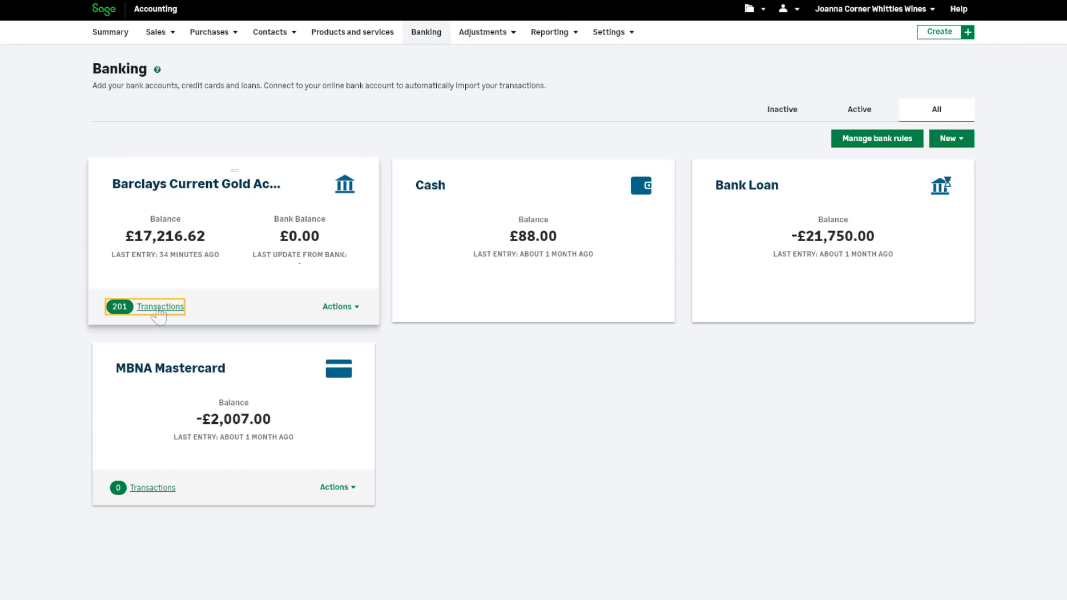
pyautogui.moveTo(160, 313)
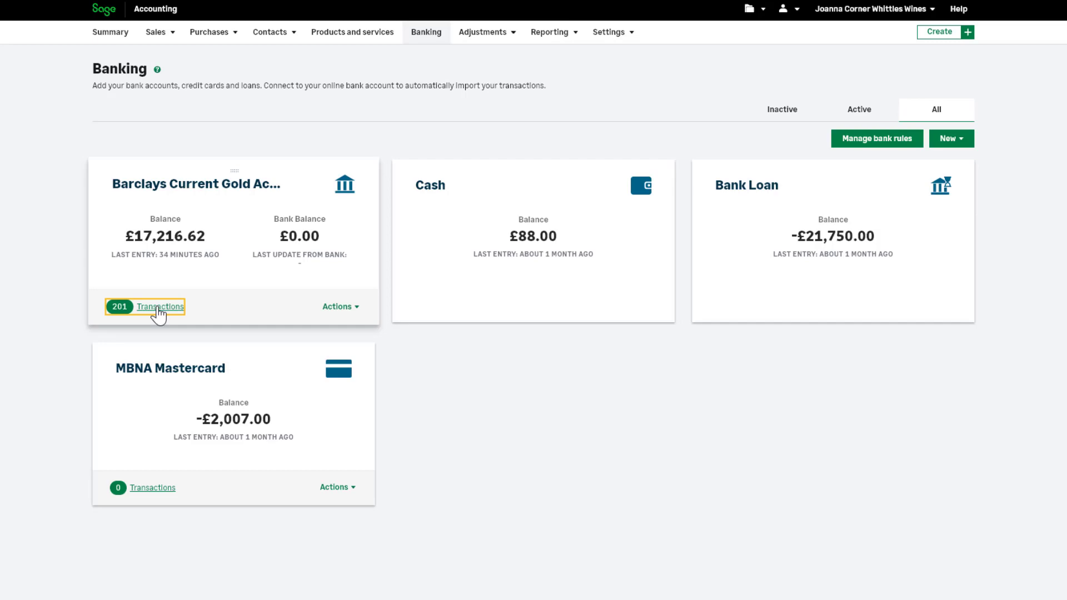
pyautogui.click(159, 307)
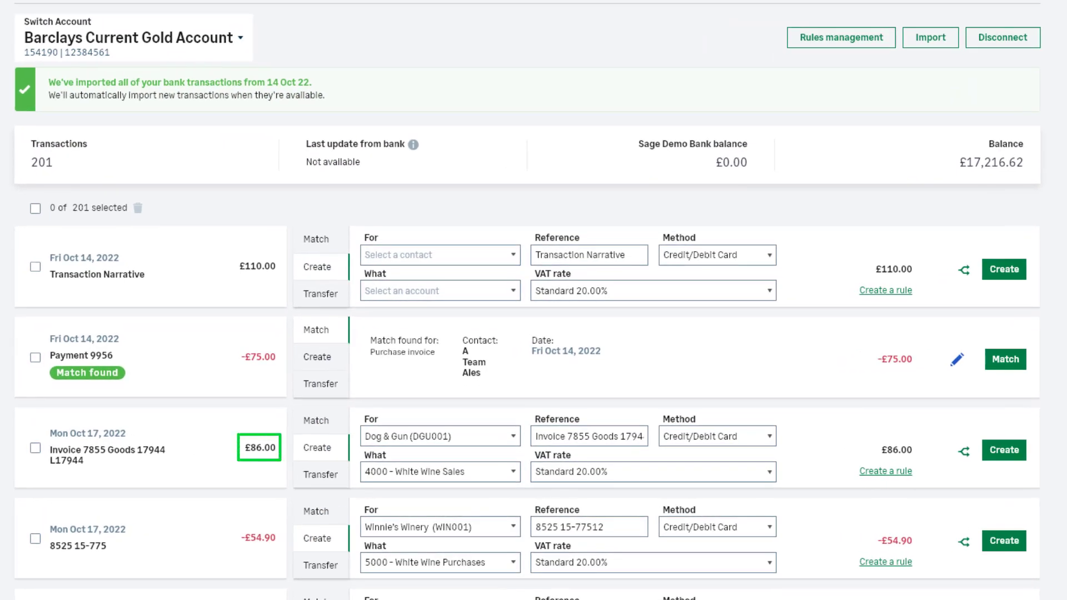
# - Tick the 14 Oct 2022 £110.00 Transaction Narrative line for deletion
pyautogui.click(258, 537)
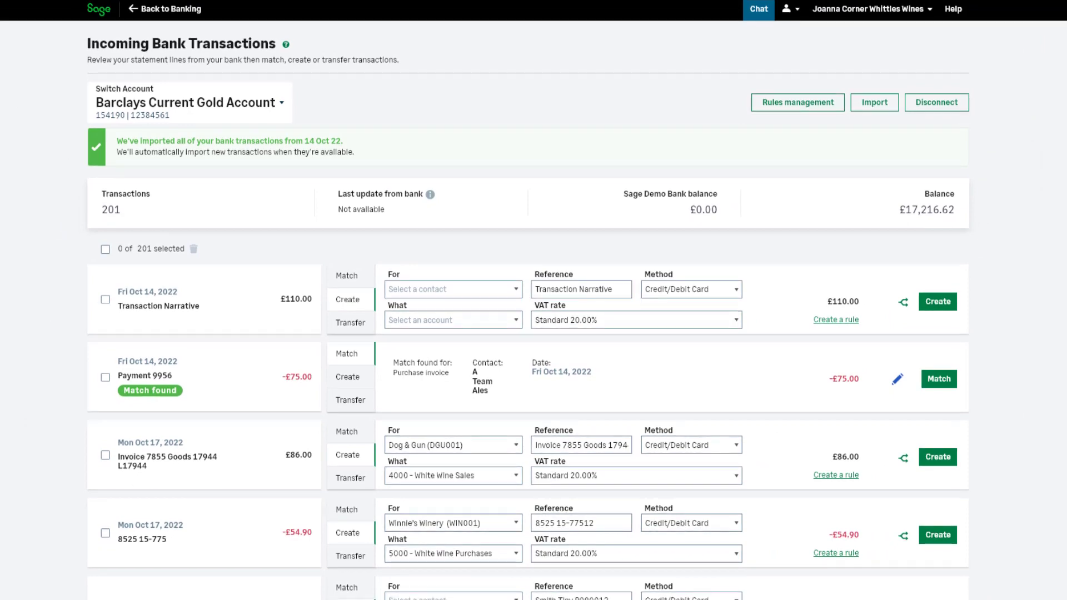
pyautogui.click(105, 300)
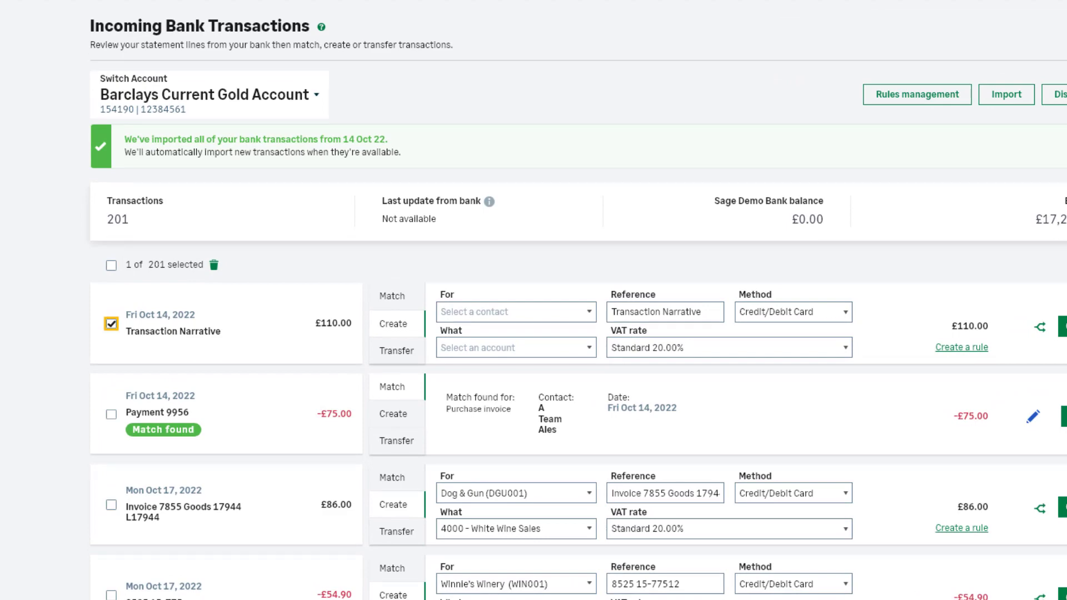
pyautogui.moveTo(218, 265)
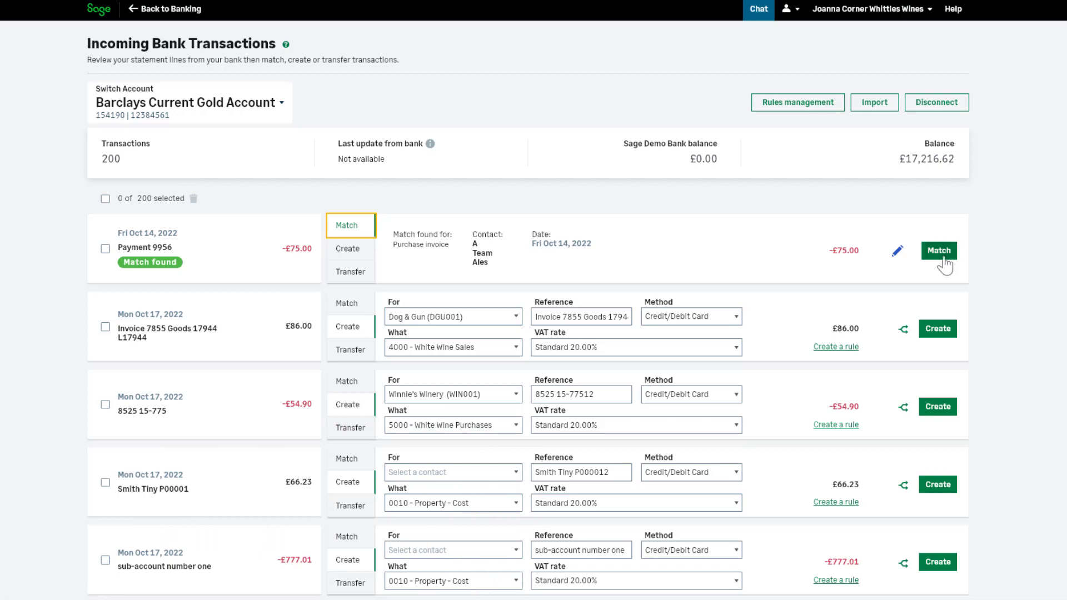
# - Match the -£75.00 Payment 9956 to its found A Team Ales purchase invoice
pyautogui.click(939, 251)
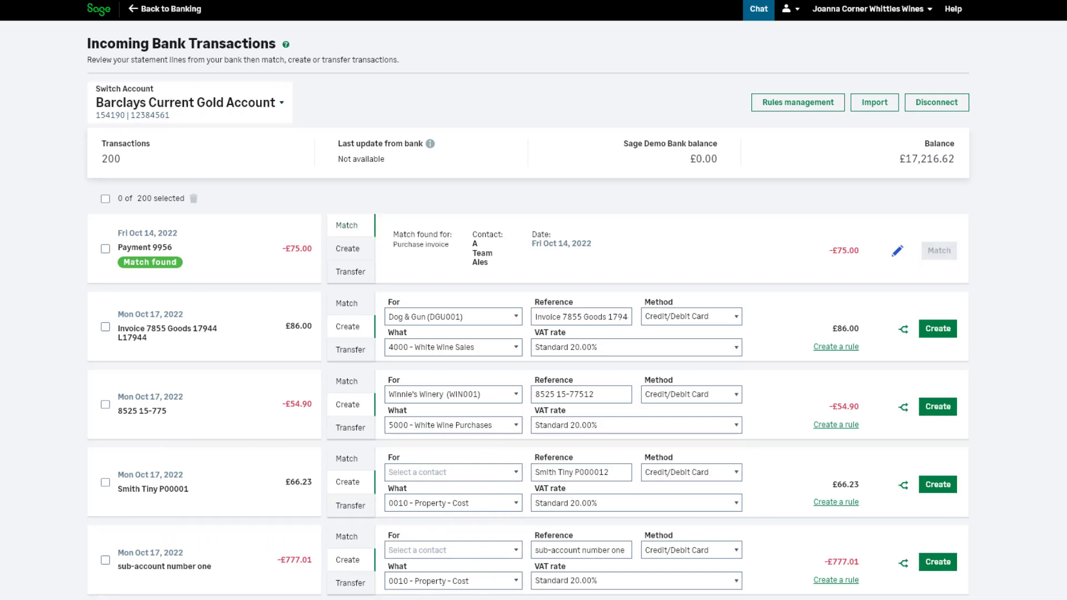
pyautogui.click(938, 250)
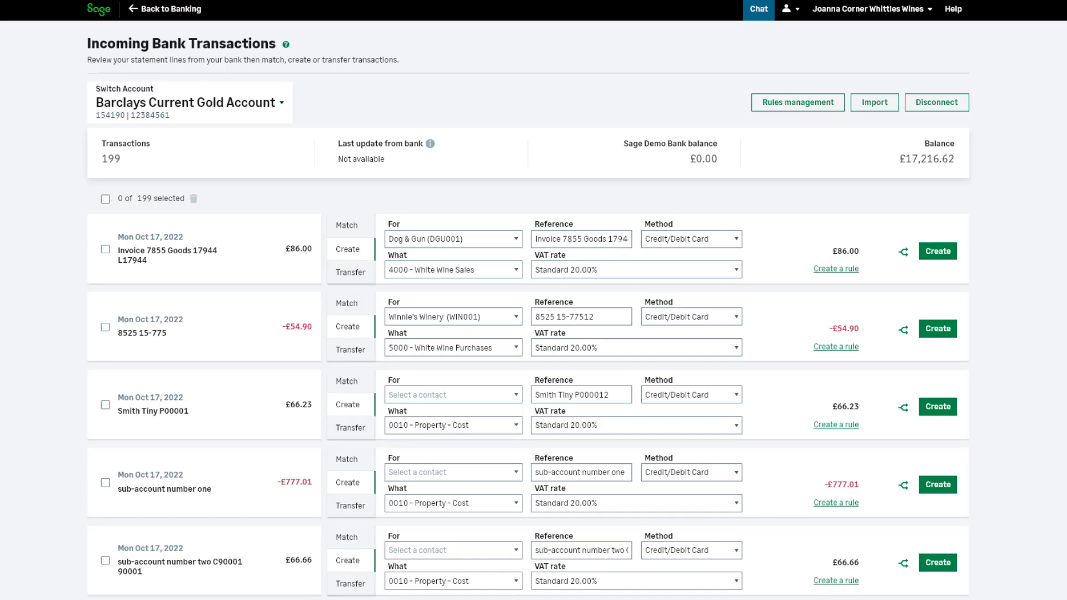
# - Match the 8525 15-775 line as a 54.90 part payment to Grapes of Raith invoice 132
pyautogui.click(346, 303)
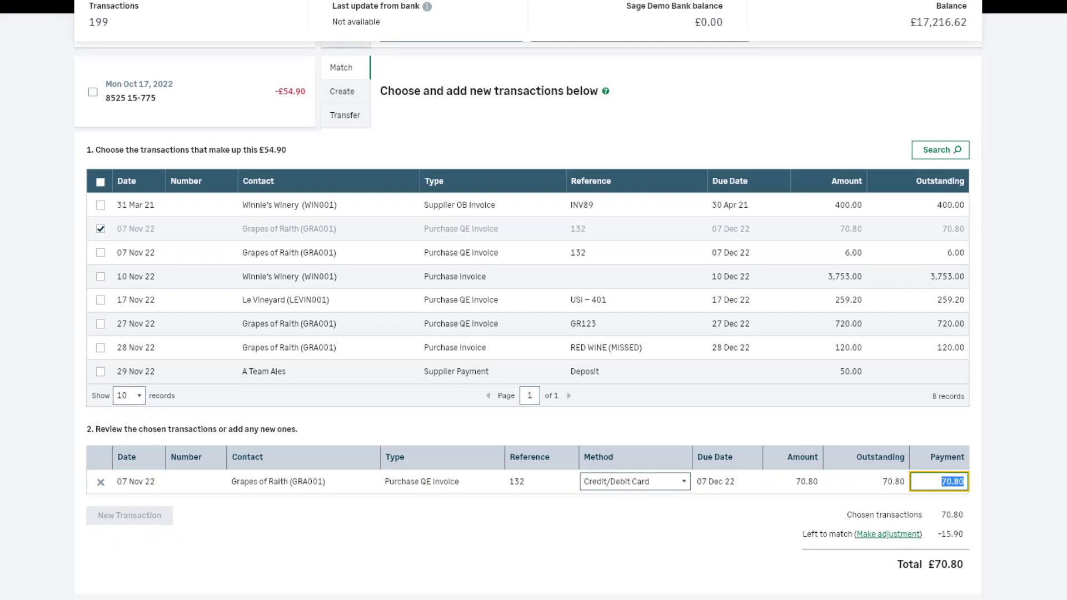
pyautogui.write('54.90')
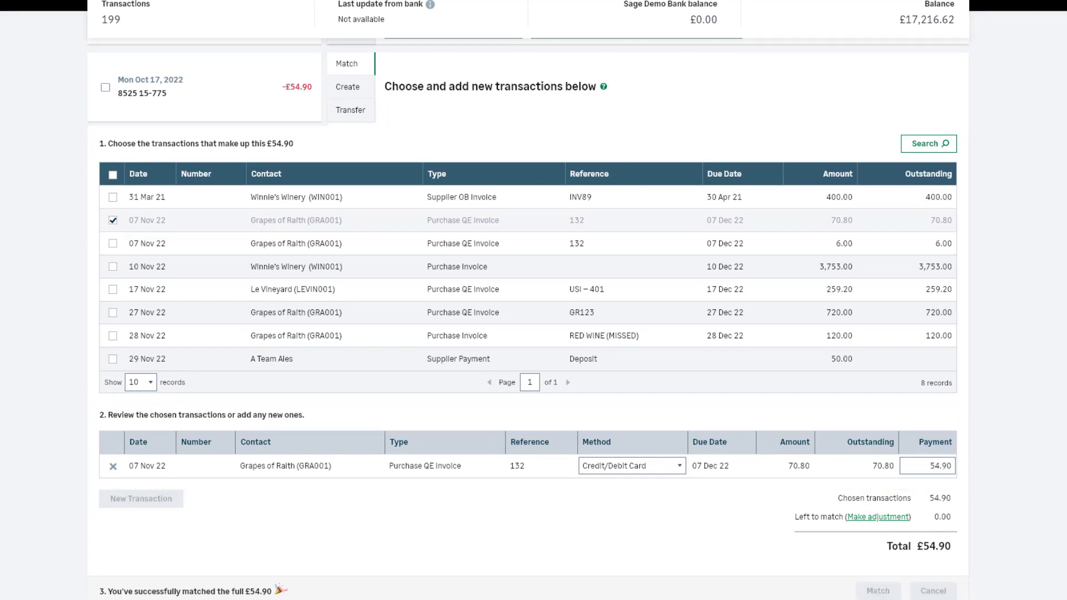
pyautogui.click(877, 590)
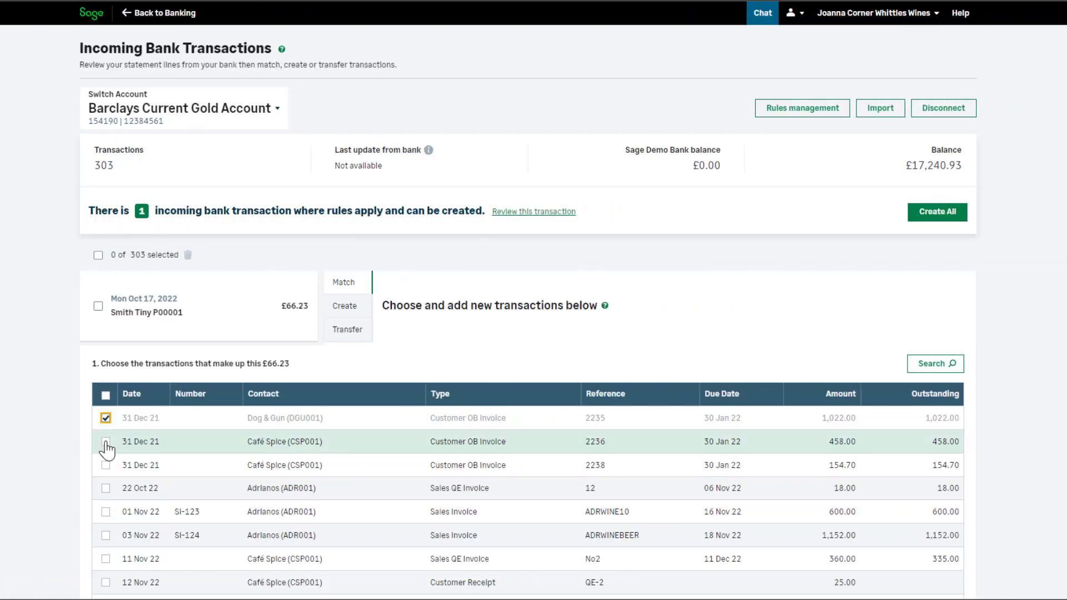
# - Tick an invoice for the £66.23 Smith Tiny receipt, leaving it unmatched
pyautogui.click(105, 441)
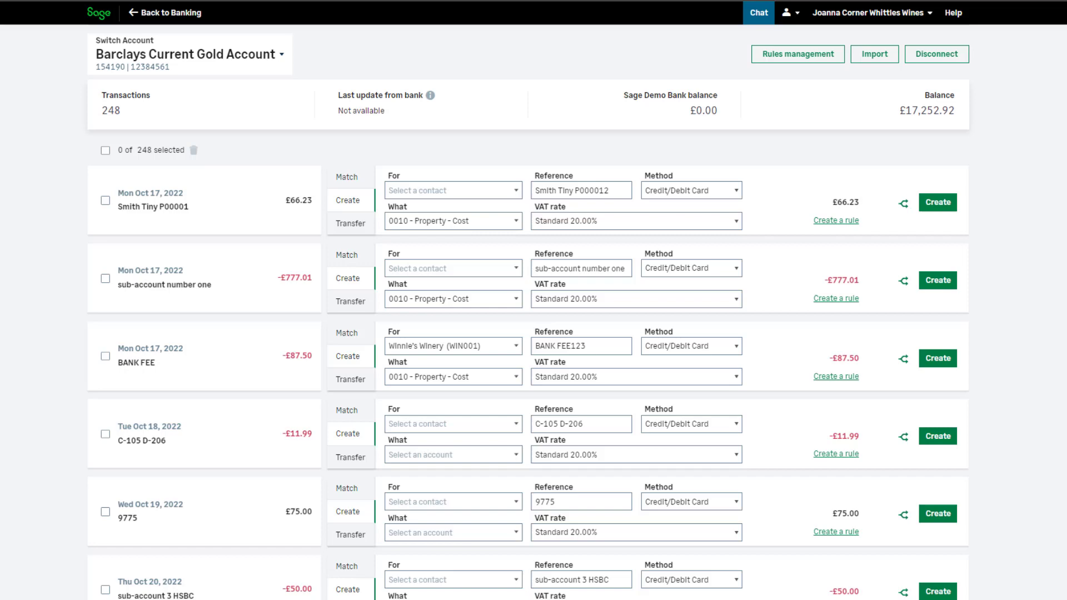
# - Give the £11.99 C-105 D-206 line reference C-105 D-20612, Property - Cost, Standard 20.00% VAT
pyautogui.click(450, 423)
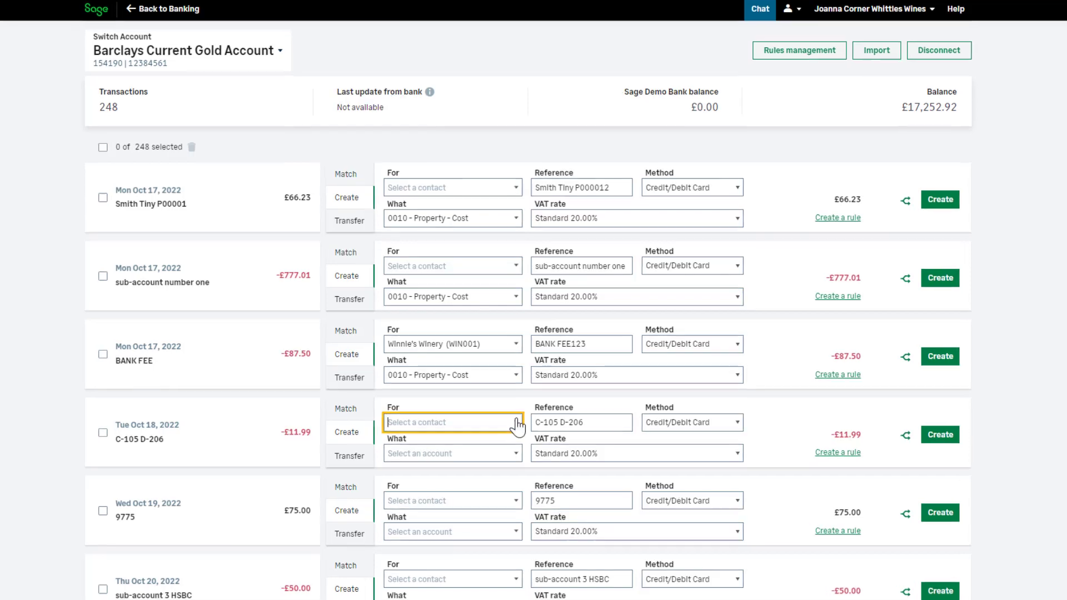
pyautogui.click(449, 422)
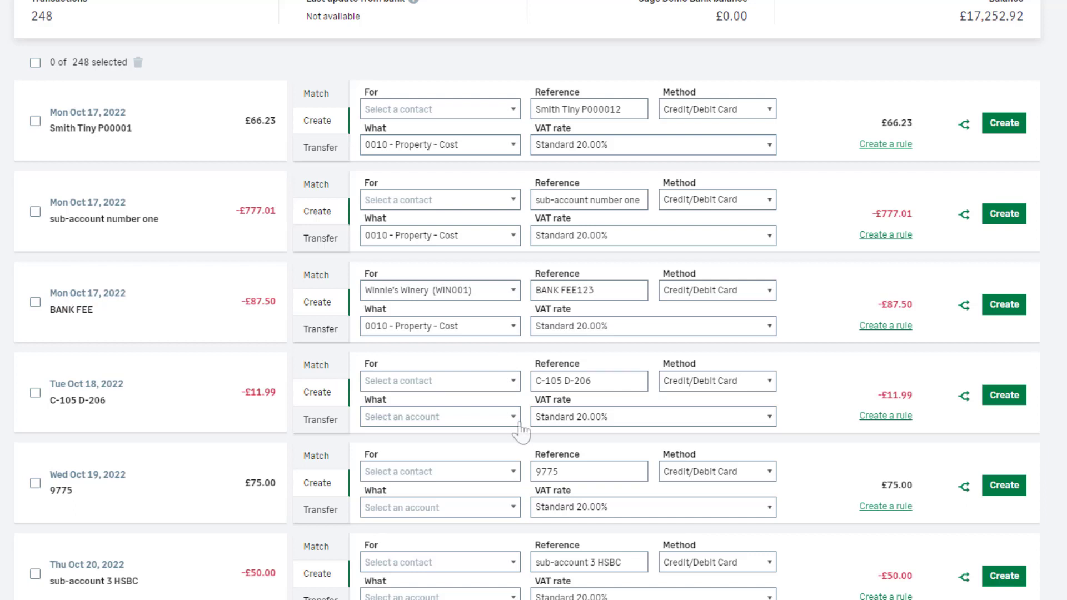
pyautogui.click(439, 417)
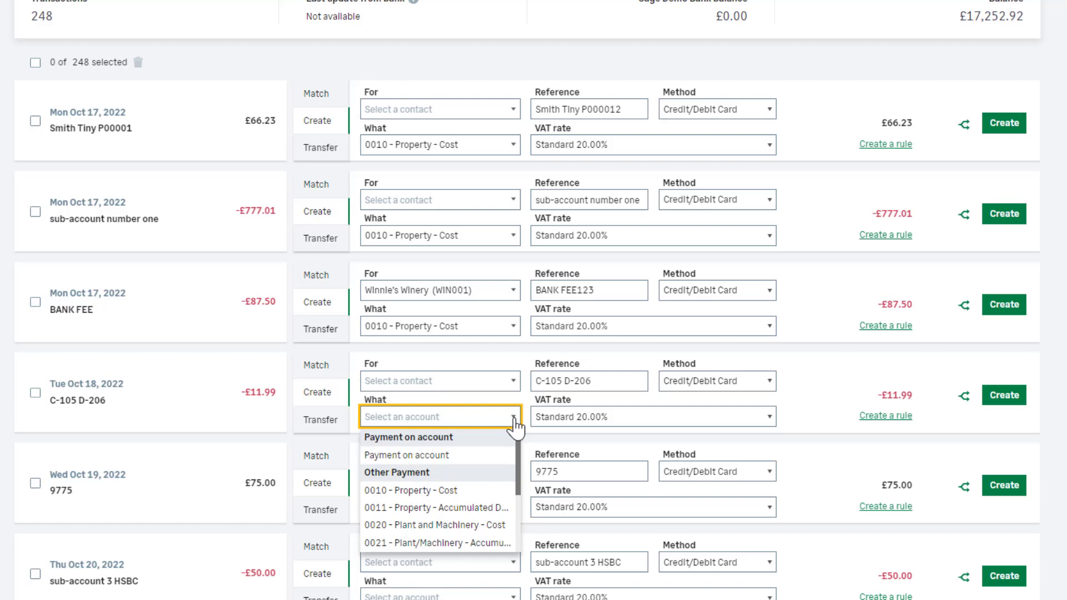
pyautogui.click(410, 491)
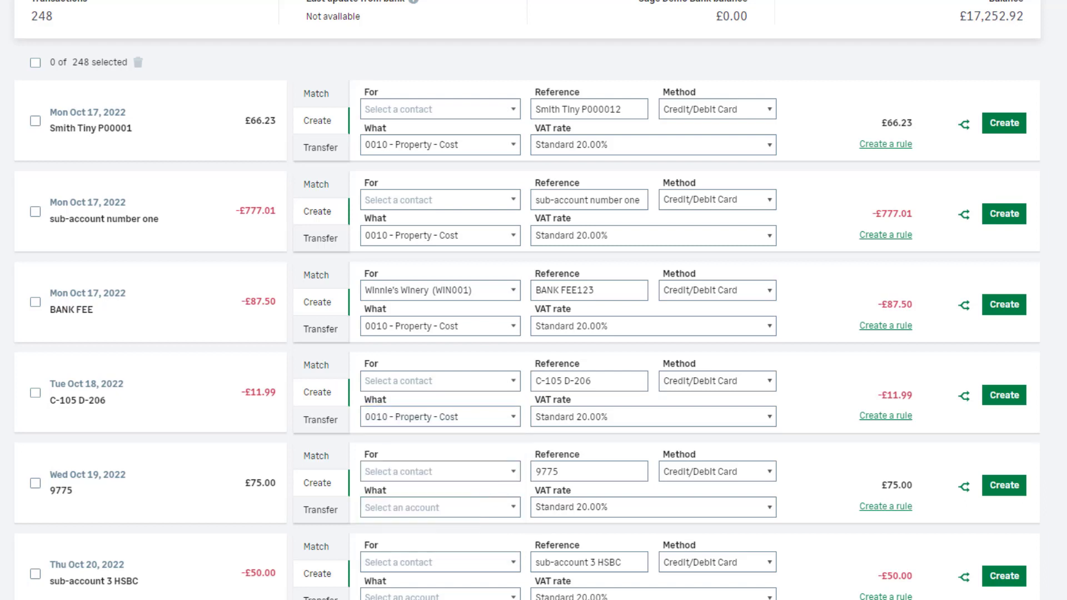
pyautogui.click(589, 381)
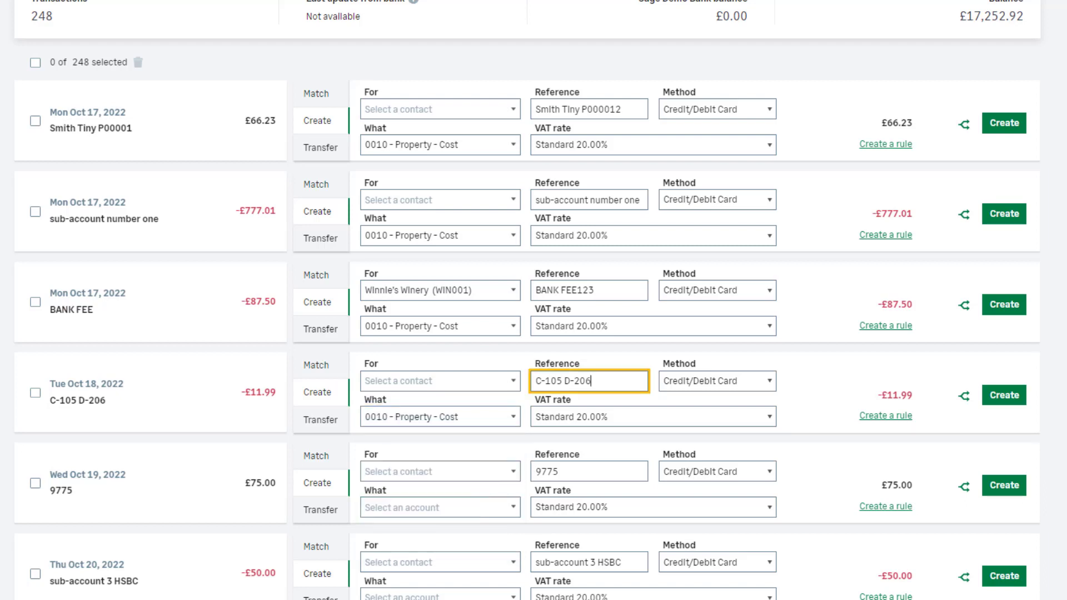
pyautogui.write('12')
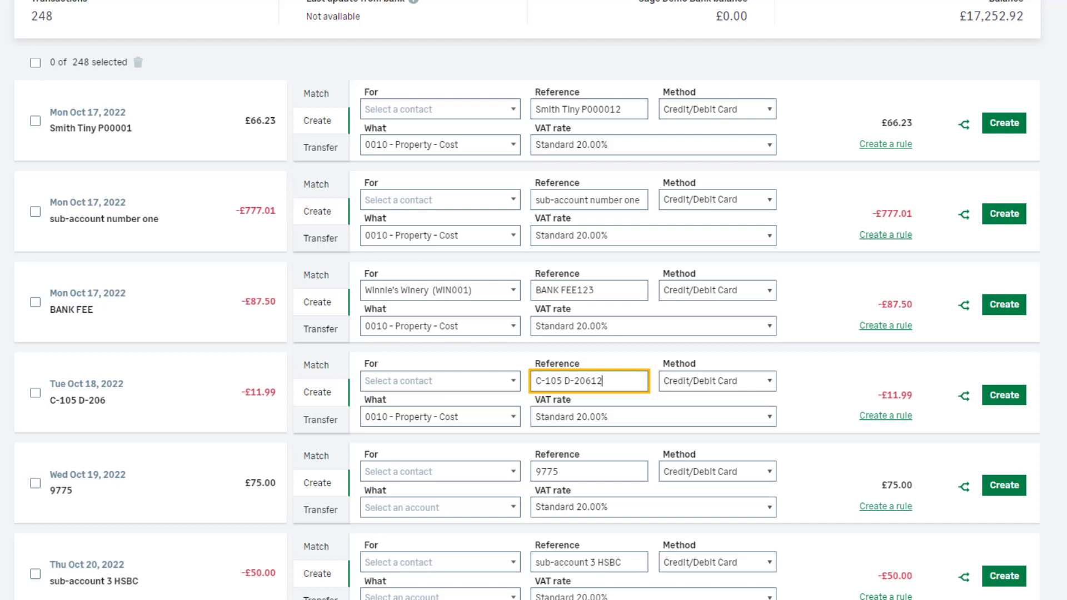
pyautogui.click(651, 416)
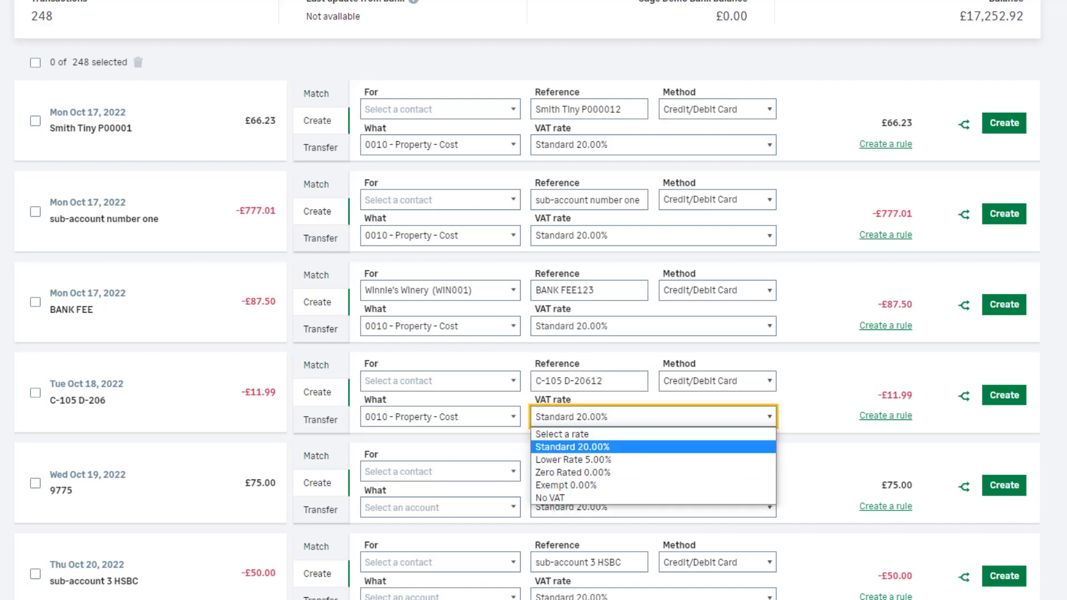
pyautogui.click(584, 446)
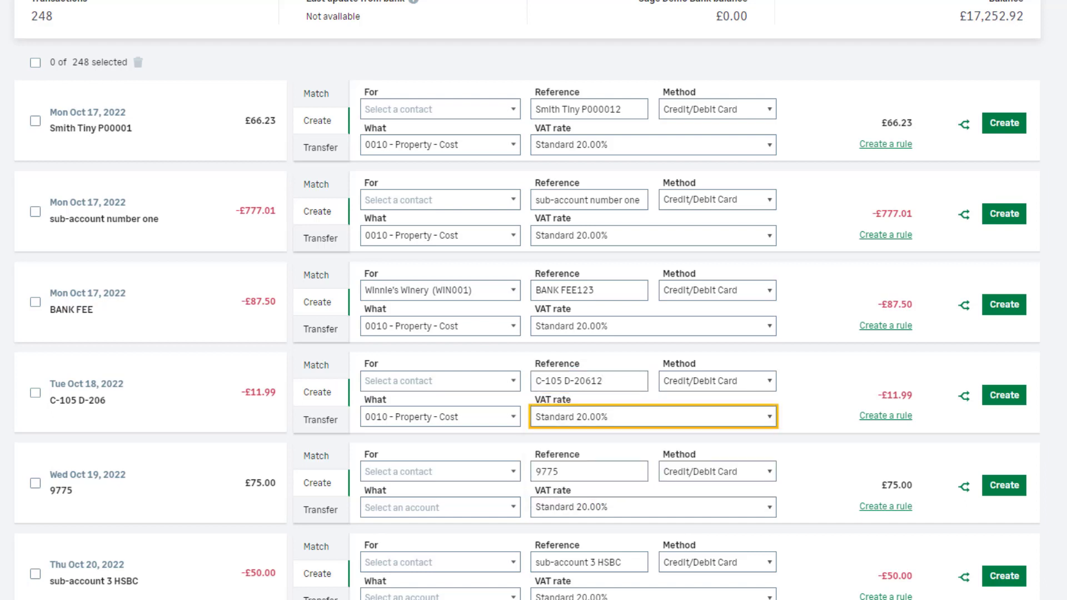
pyautogui.click(715, 380)
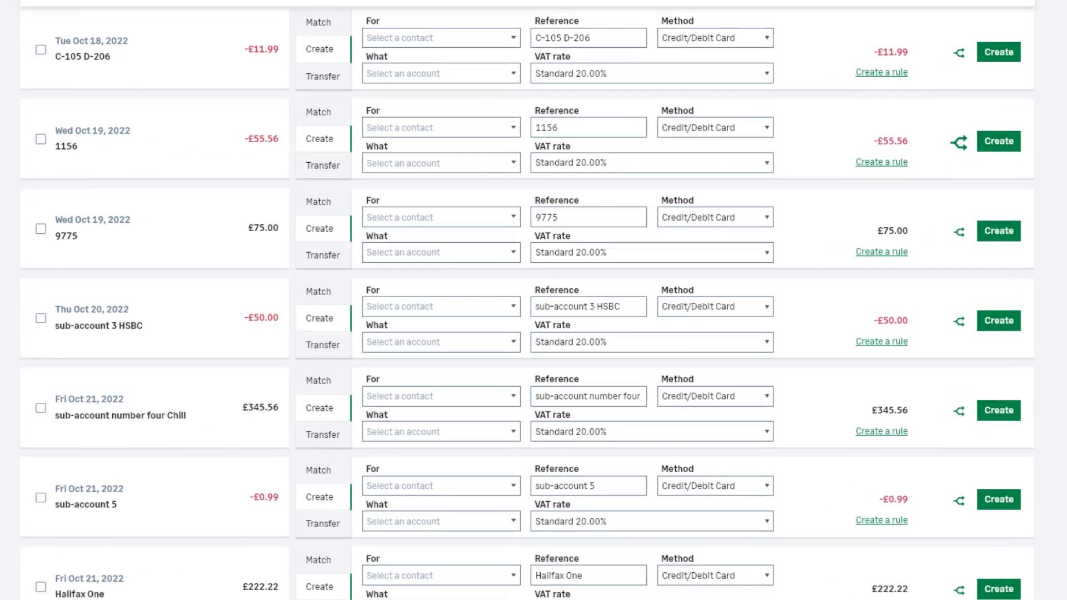
# - Split transaction 1156 into 5.00 for 0010 Property - Cost and 50.56 for 0040 Fixtures and fittings
pyautogui.scroll(3)
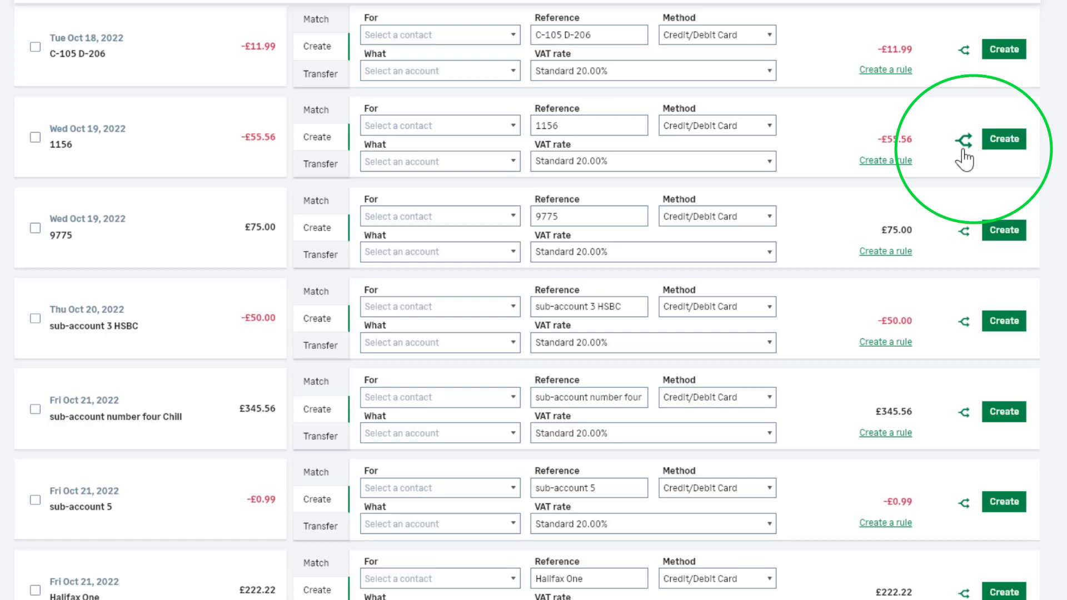
pyautogui.click(964, 140)
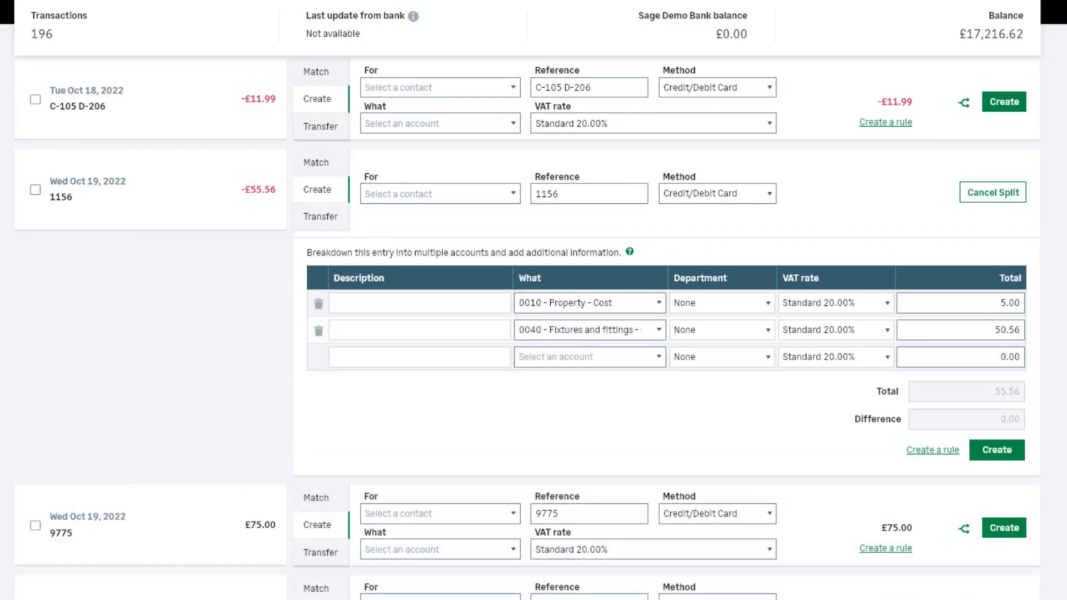
pyautogui.scroll(-3)
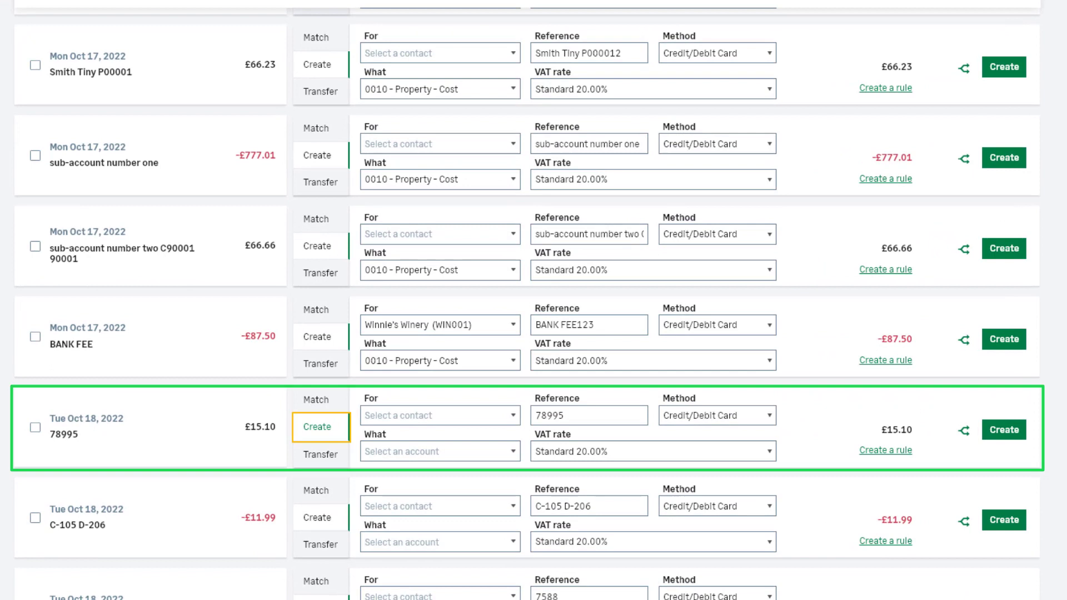
# - Record the £15.10 receipt 78995 as a Dog & Gun payment on account, reference 7899512
pyautogui.click(439, 415)
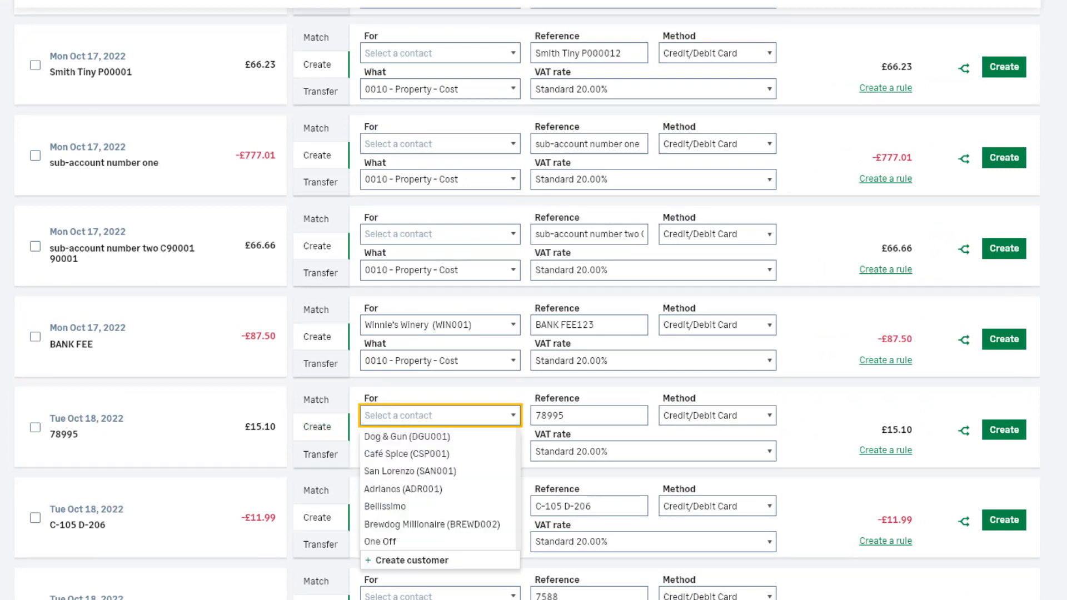
pyautogui.click(406, 436)
pyautogui.write('12')
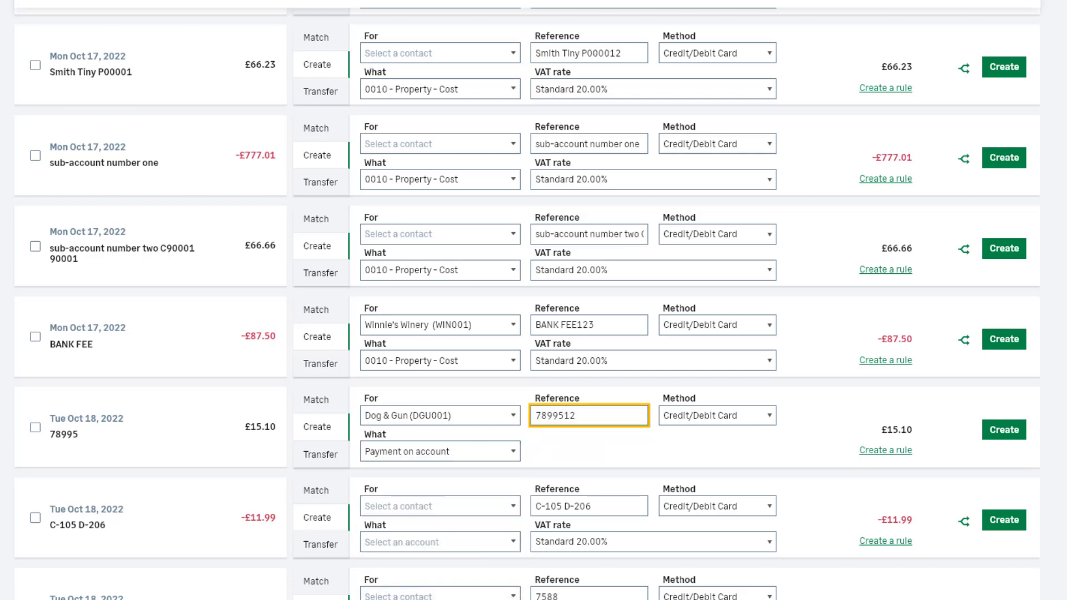
pyautogui.click(716, 415)
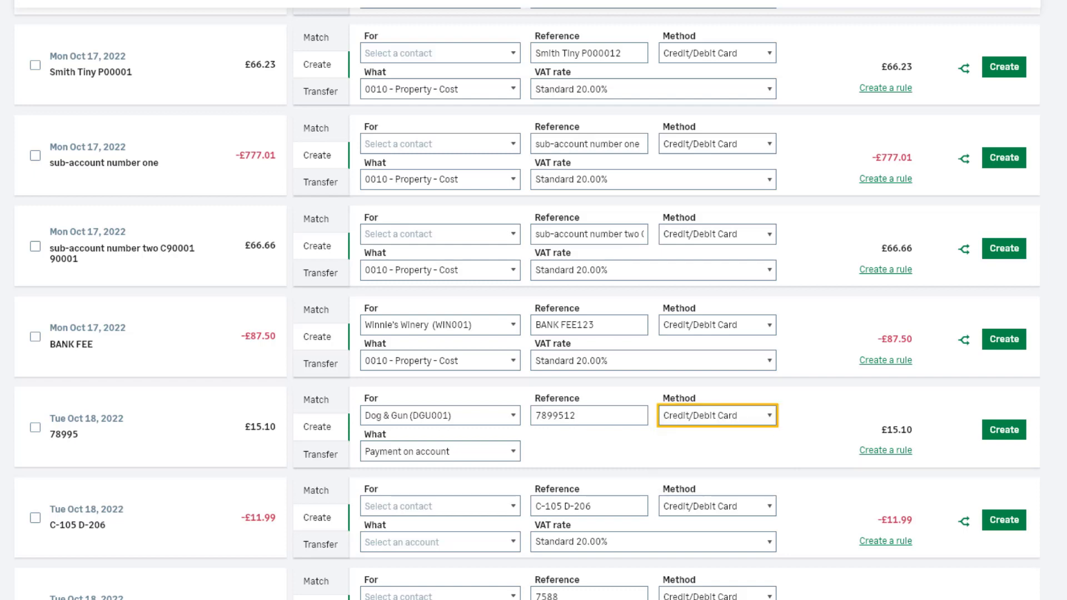
pyautogui.scroll(3)
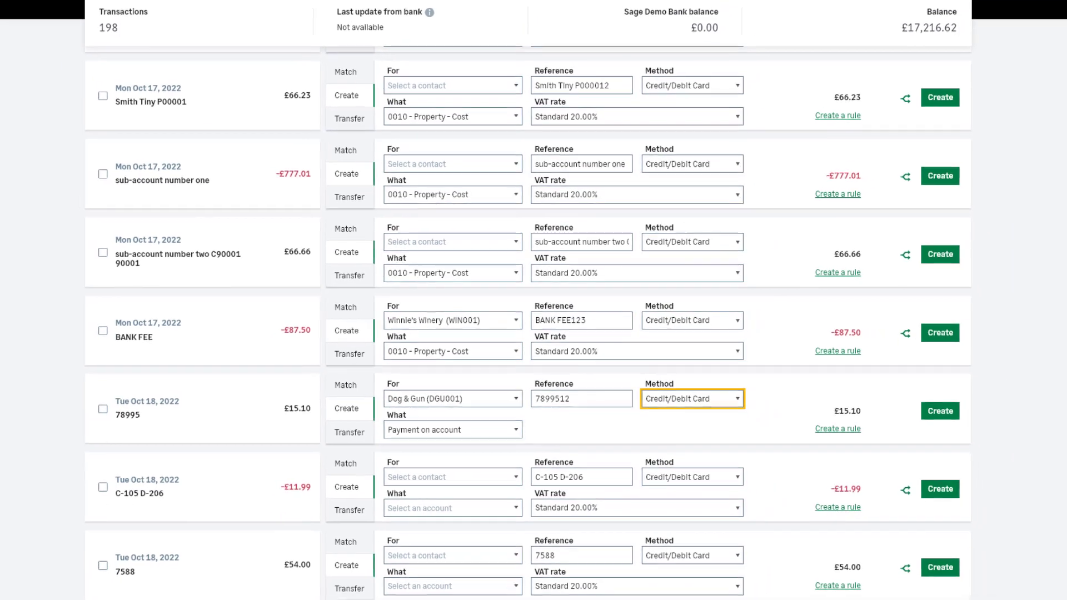
pyautogui.click(939, 410)
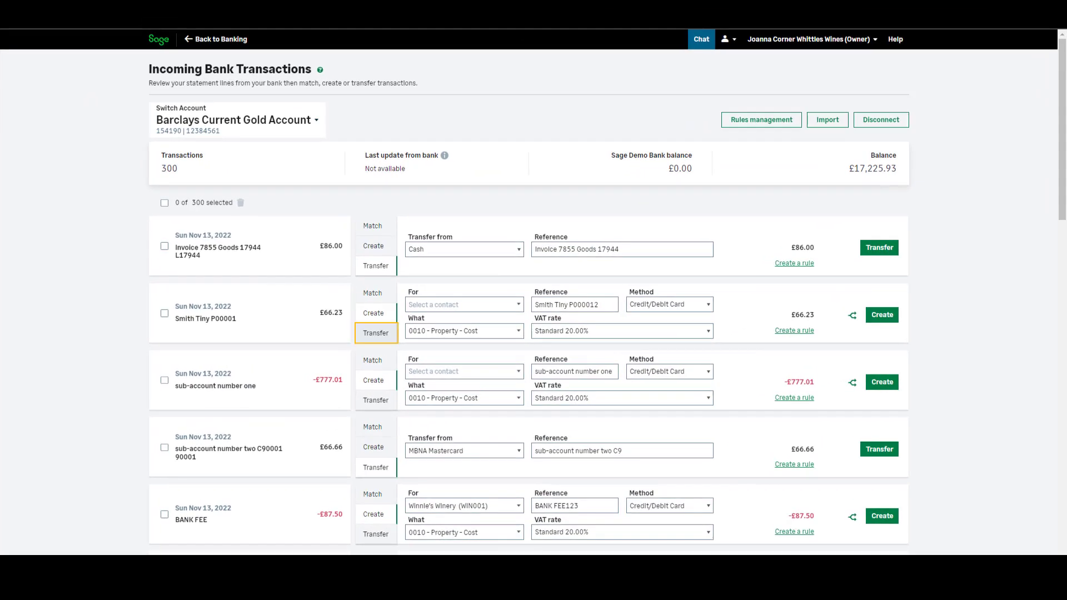
# - Record the £66.23 Smith Tiny P00001 receipt as a transfer from Cash
pyautogui.click(375, 333)
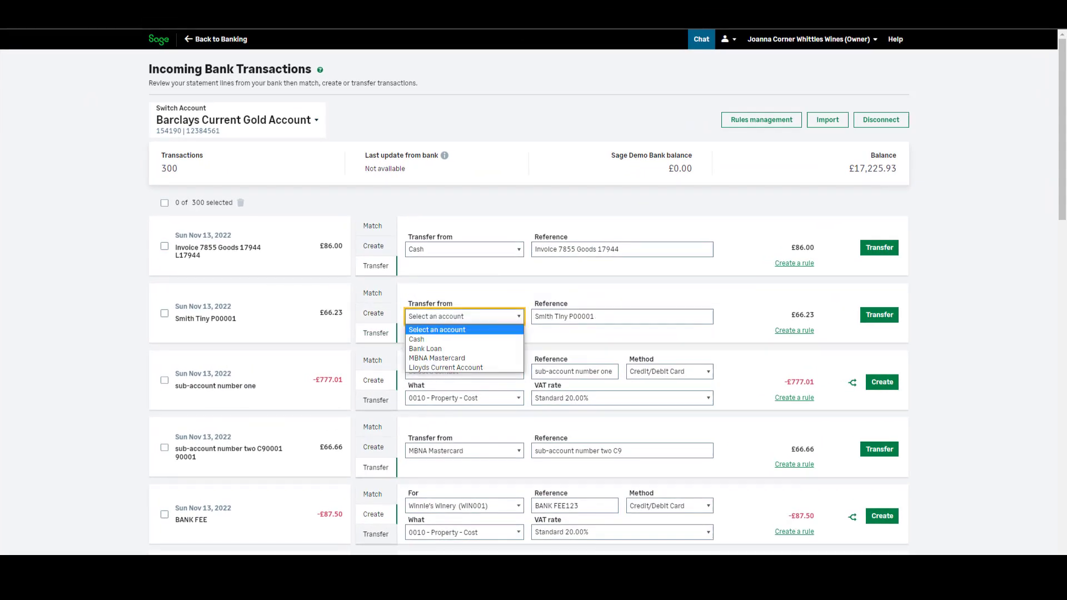
pyautogui.click(416, 339)
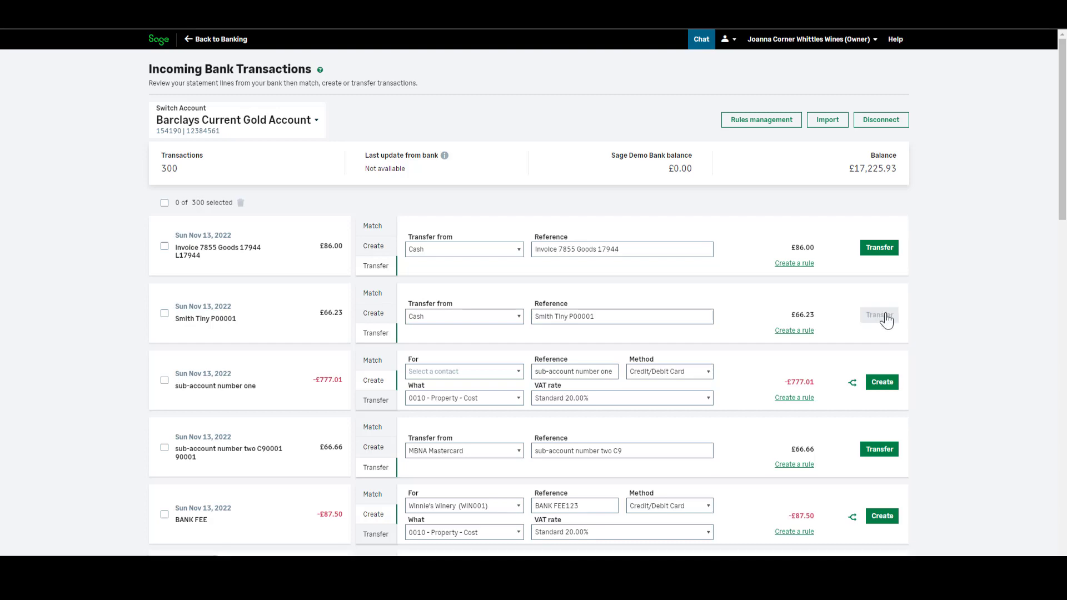
pyautogui.click(878, 316)
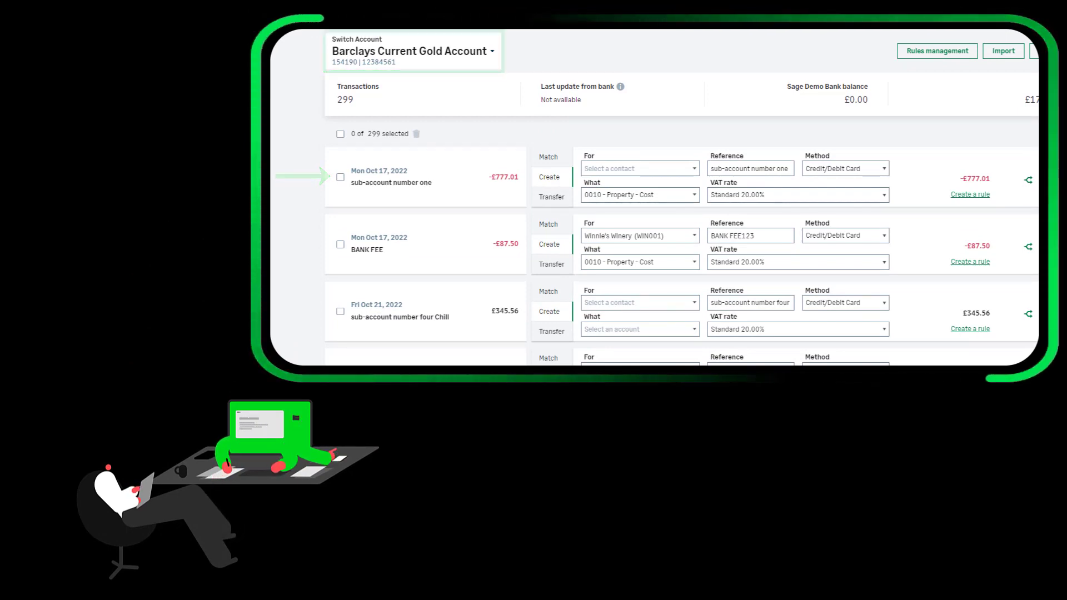
# - Return to the Barclays Current Gold Account feed showing 313 transactions, 12 rule-ready
pyautogui.click(413, 51)
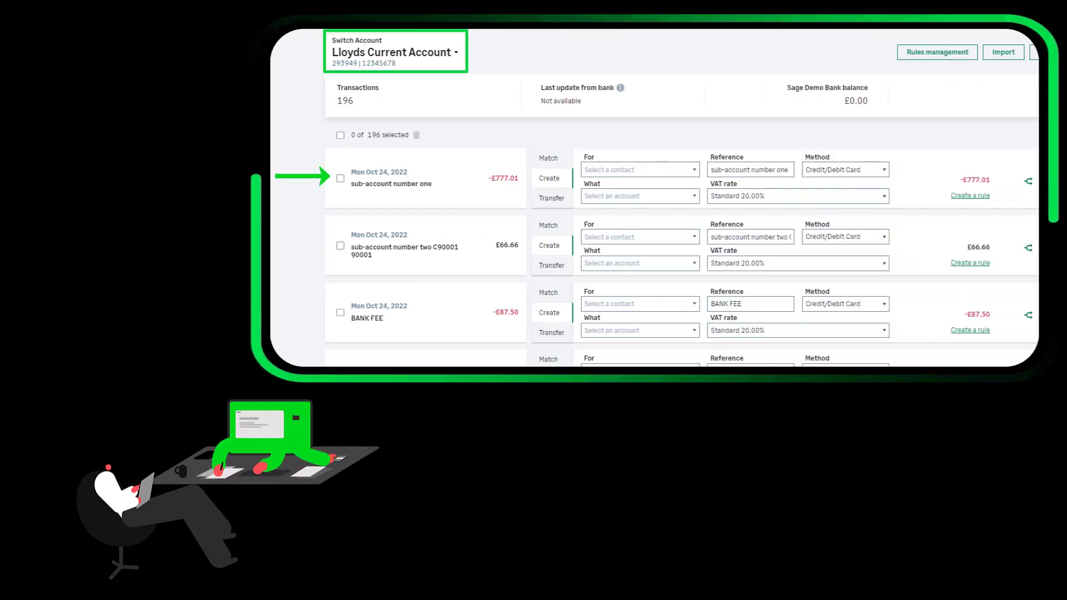
pyautogui.scroll(-3)
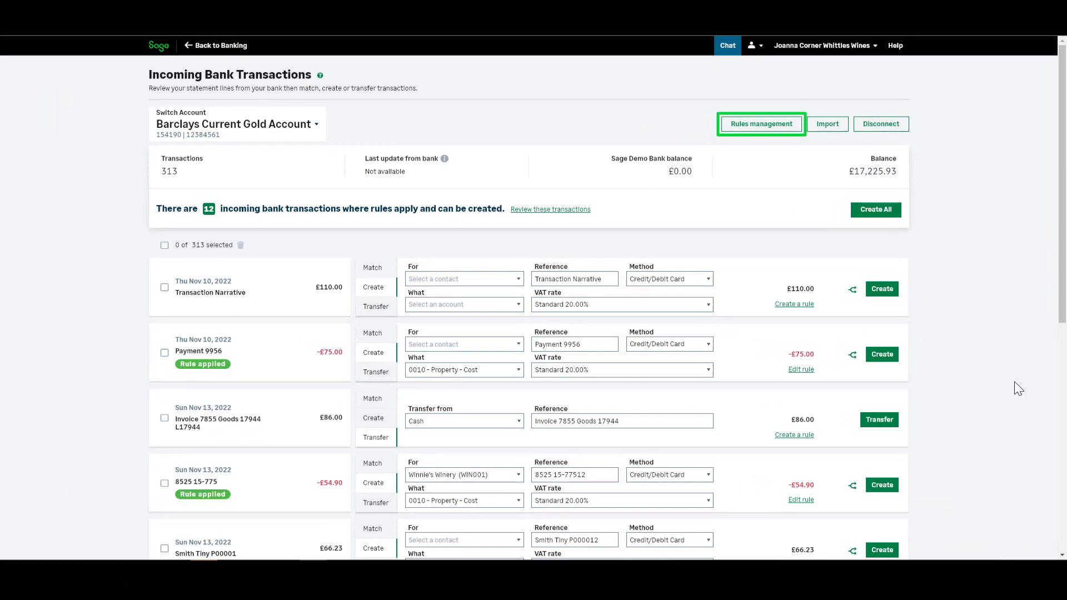
# - Start drafting a new bank rule from Rules management
pyautogui.click(760, 124)
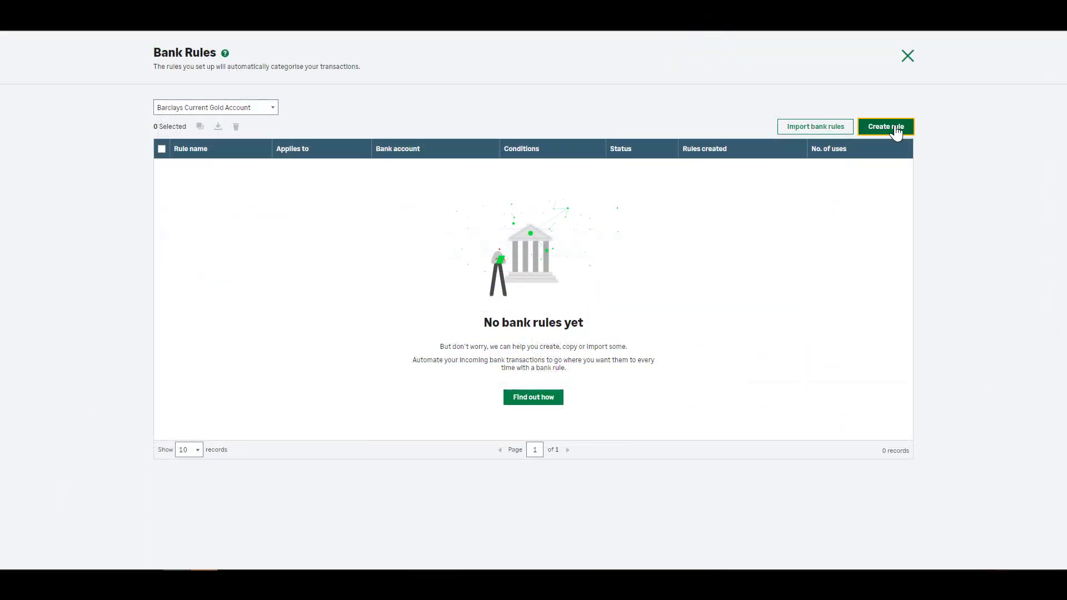
pyautogui.click(885, 126)
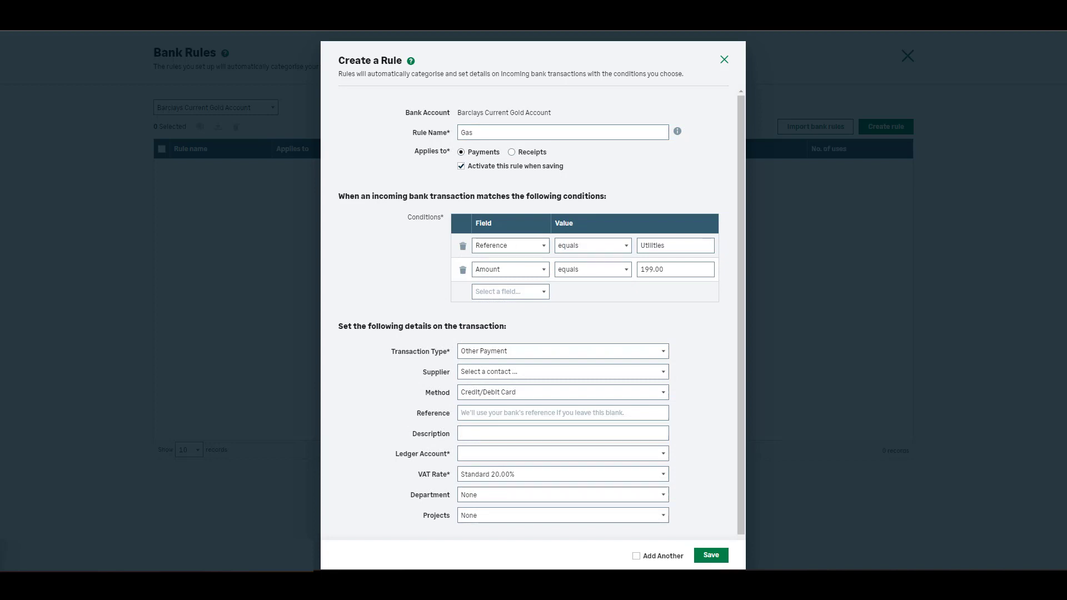
# - Save the Gas rule with reference Utilities posting to Property - Cost (0010), then close Bank Rules
pyautogui.write('Utilities')
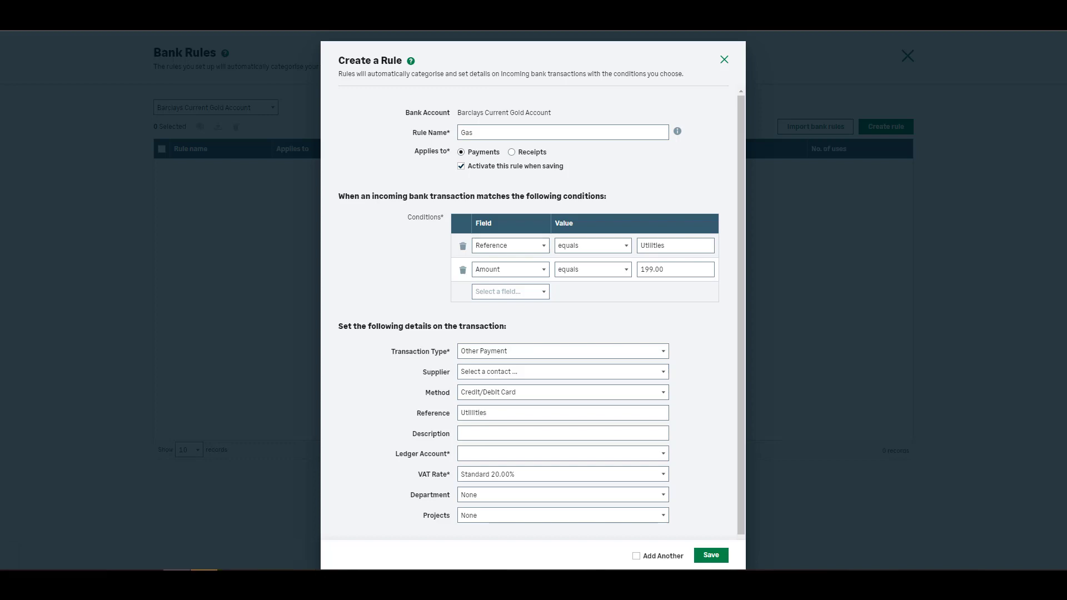
pyautogui.click(561, 453)
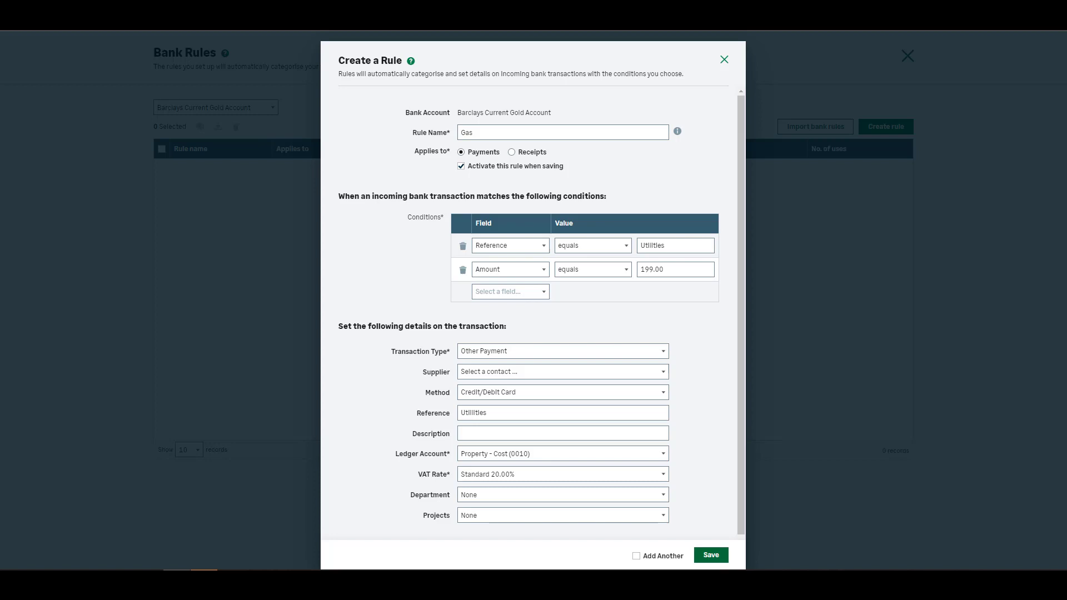
pyautogui.click(709, 555)
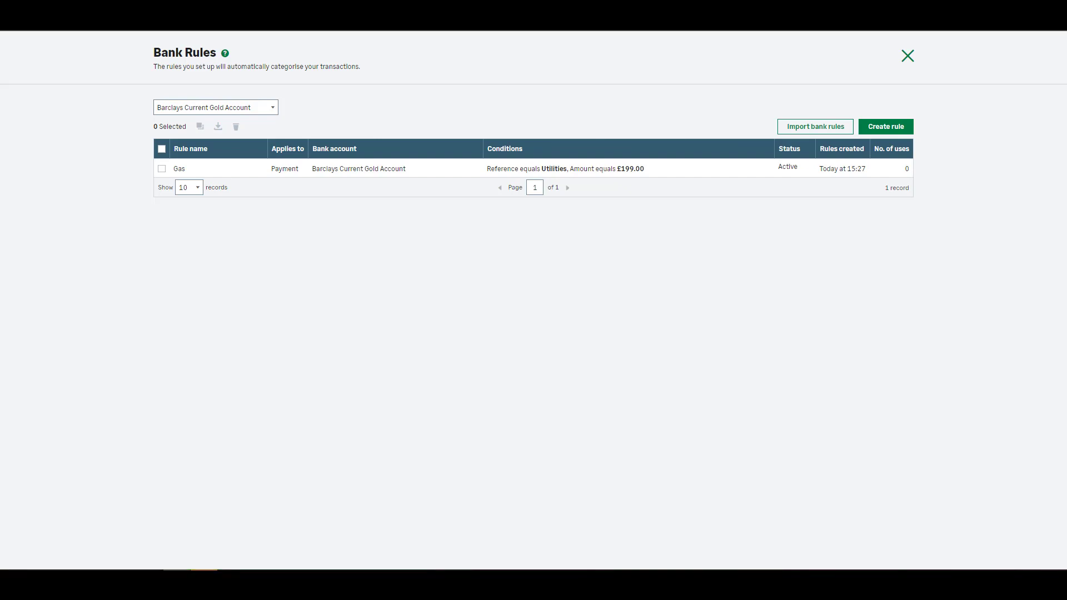
pyautogui.click(908, 56)
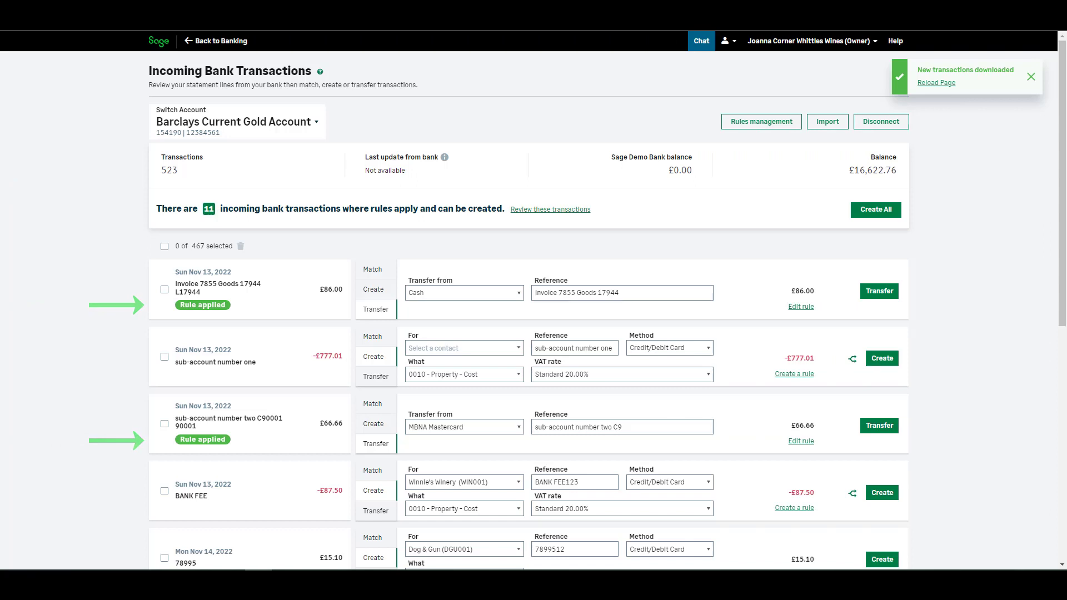
# - Create all rule-matched transactions, producing 12 new entries and leaving 511 incoming
pyautogui.click(877, 210)
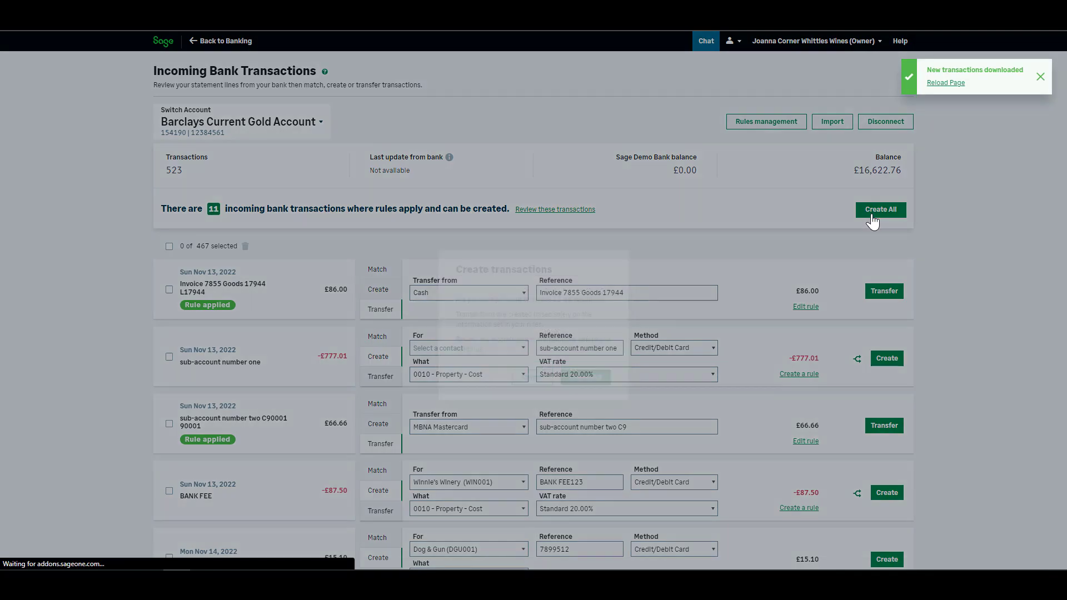
pyautogui.click(880, 209)
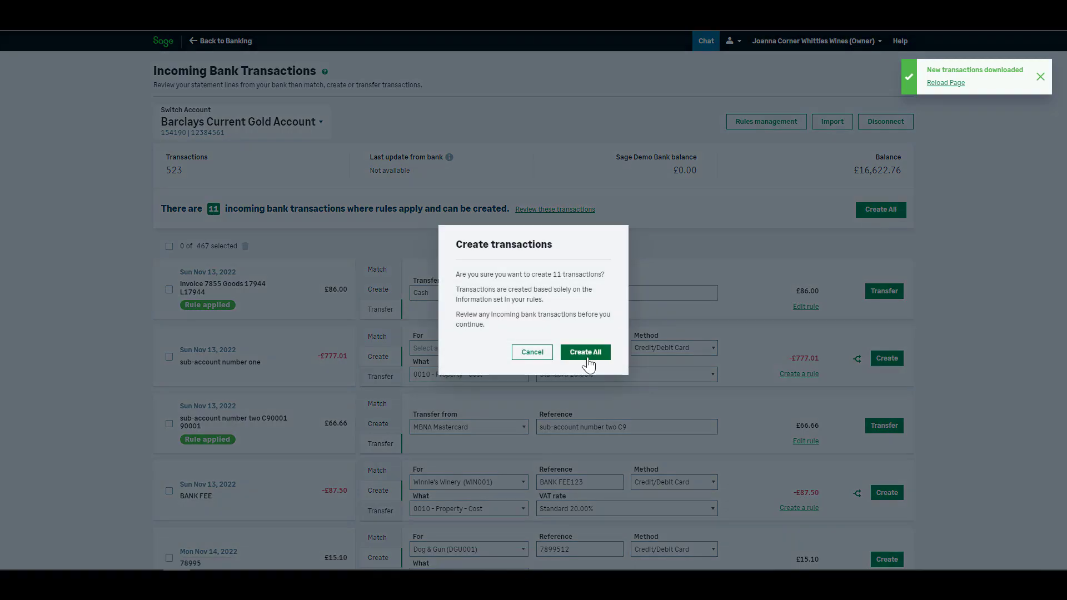
pyautogui.click(585, 352)
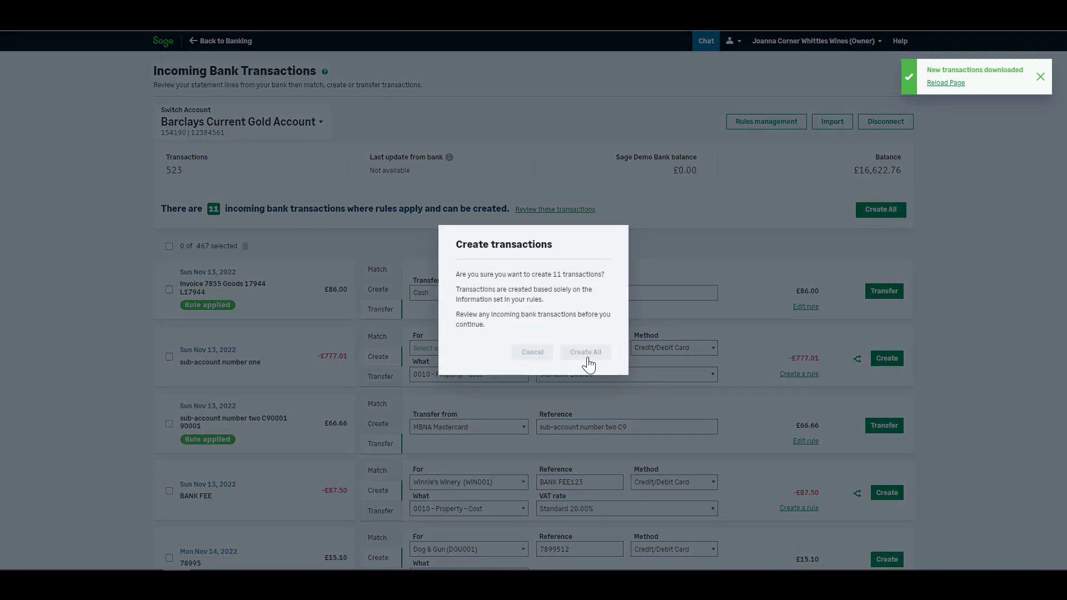
pyautogui.click(585, 351)
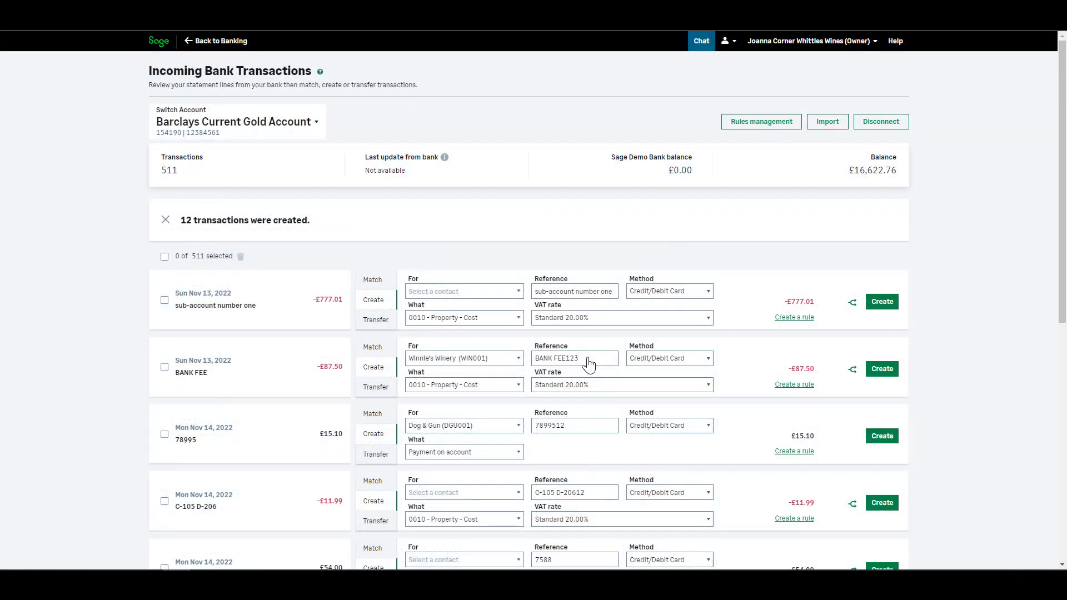